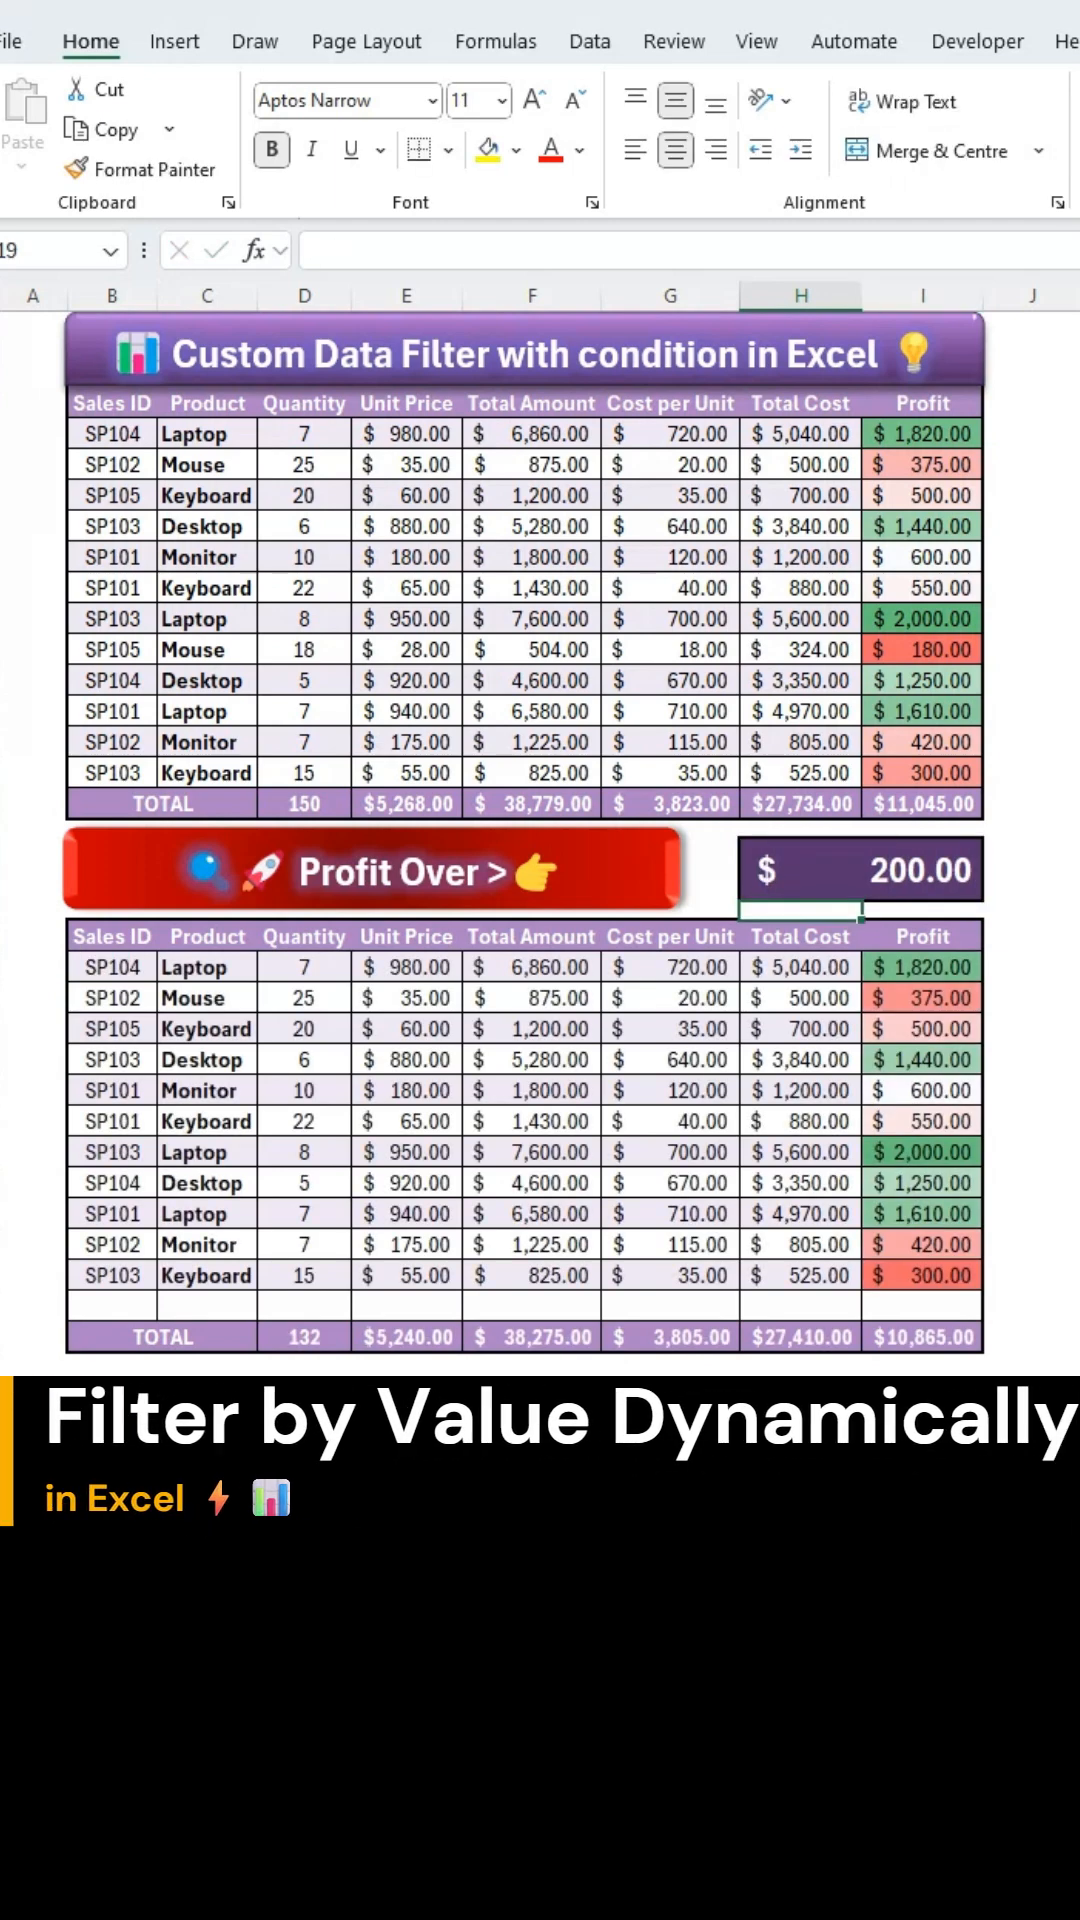
# Clear the profit threshold in H17 and empty the destination table rows.
pyautogui.click(860, 870)
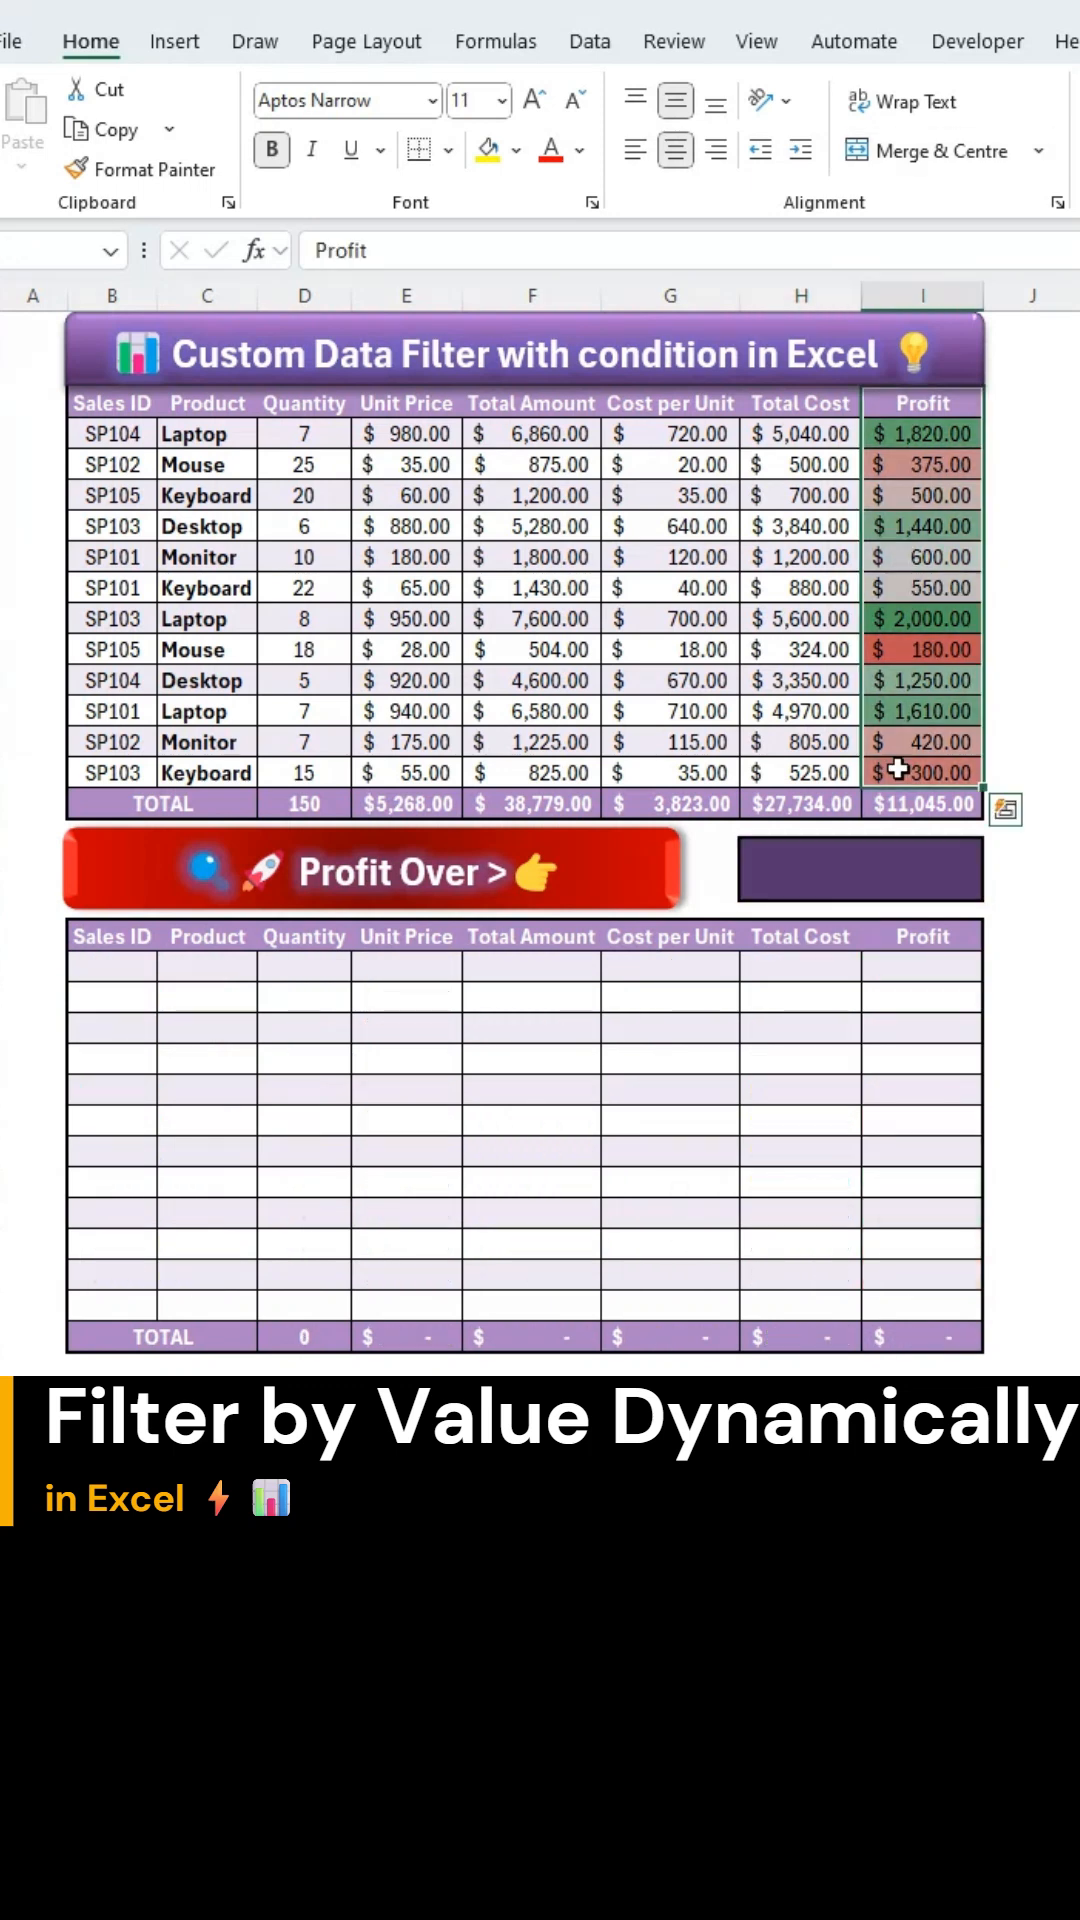
pyautogui.moveTo(118, 968)
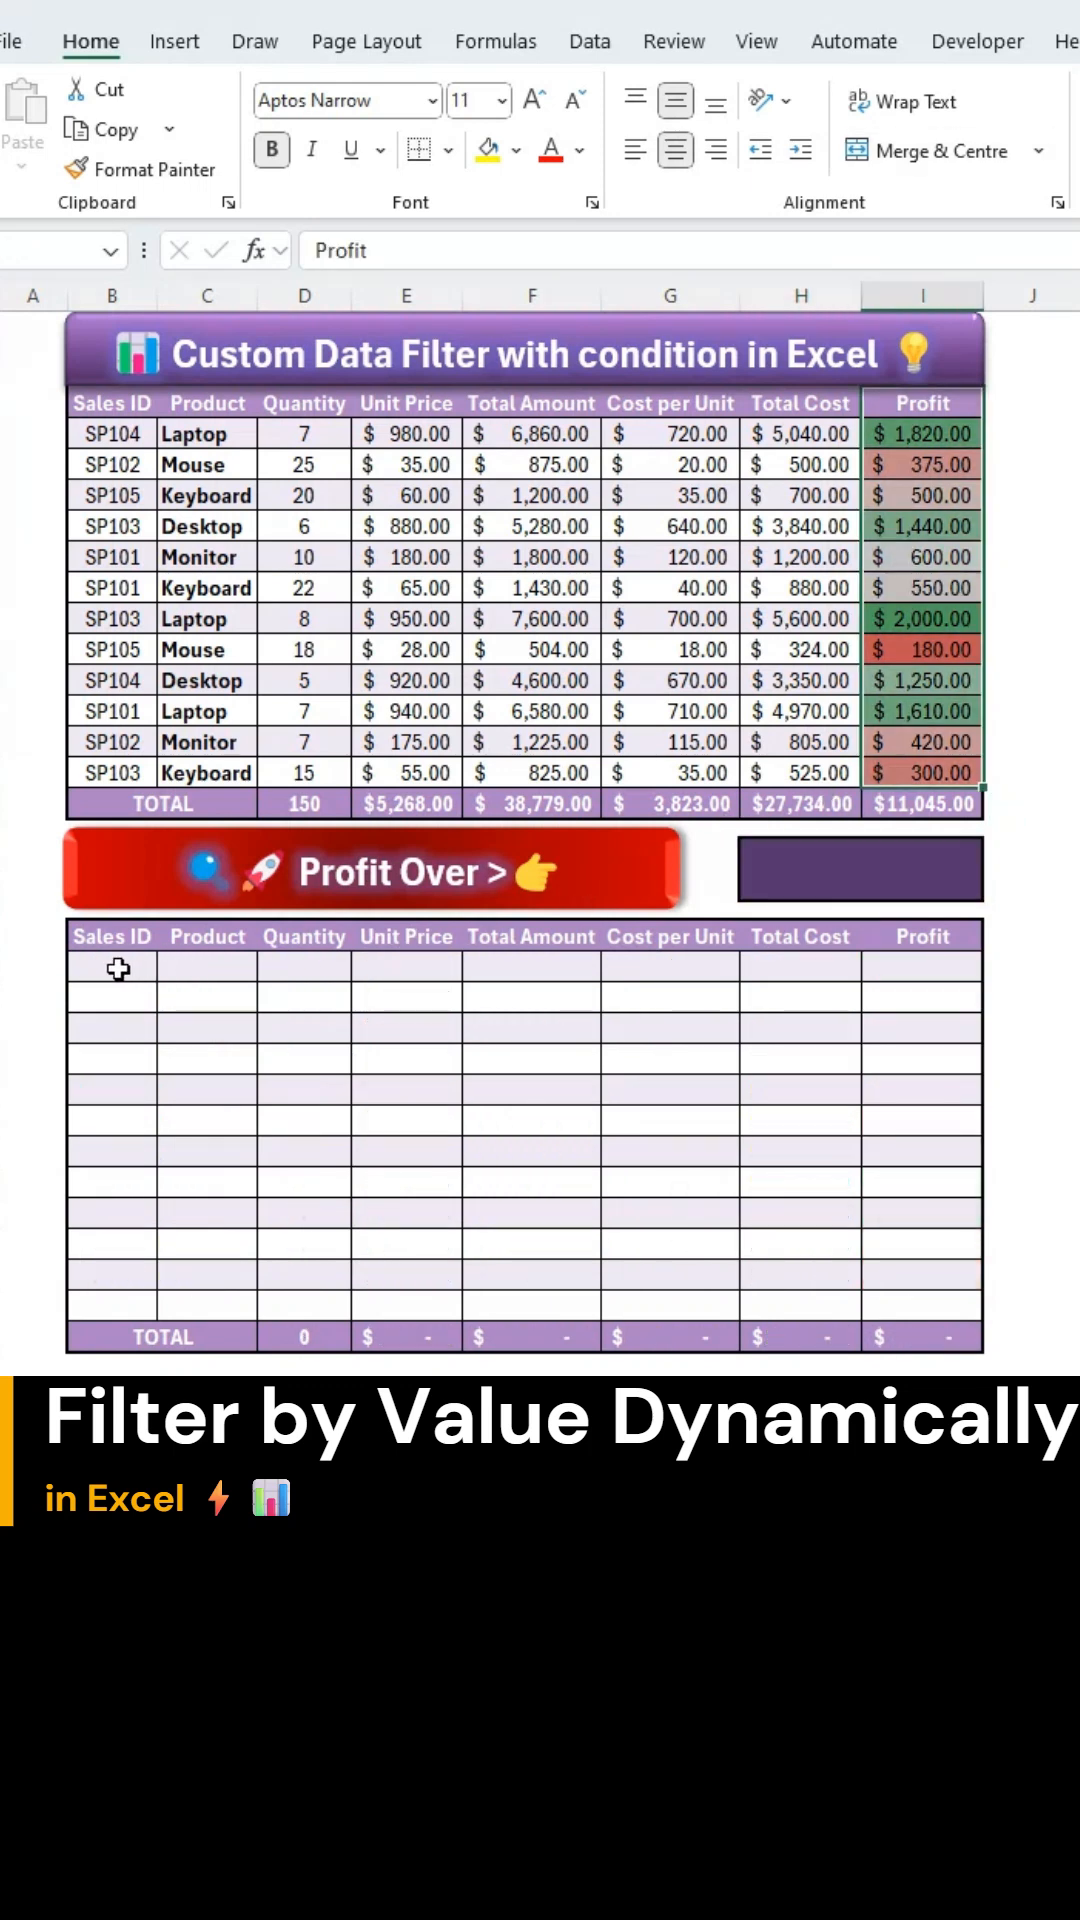
# Begin =IF( in the first Sales ID cell B21 of the destination table.
pyautogui.click(110, 972)
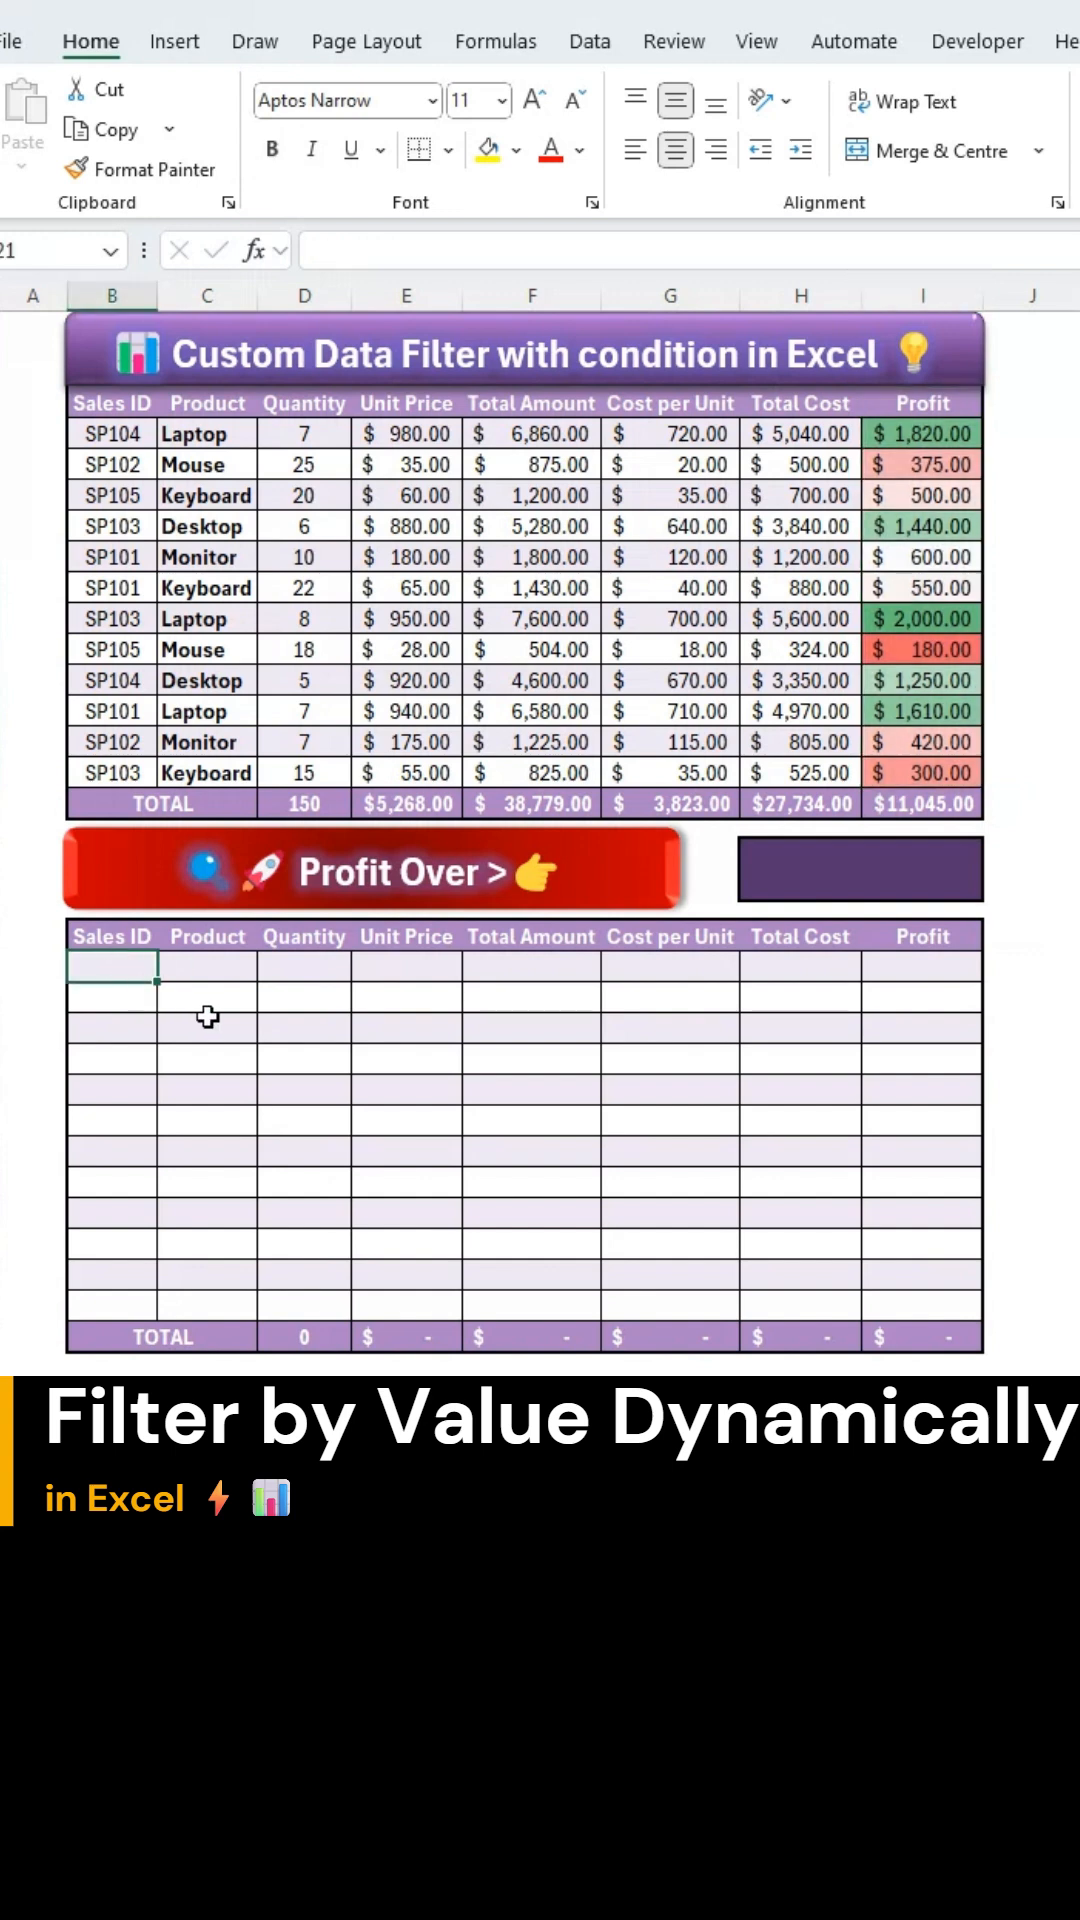
pyautogui.write('=')
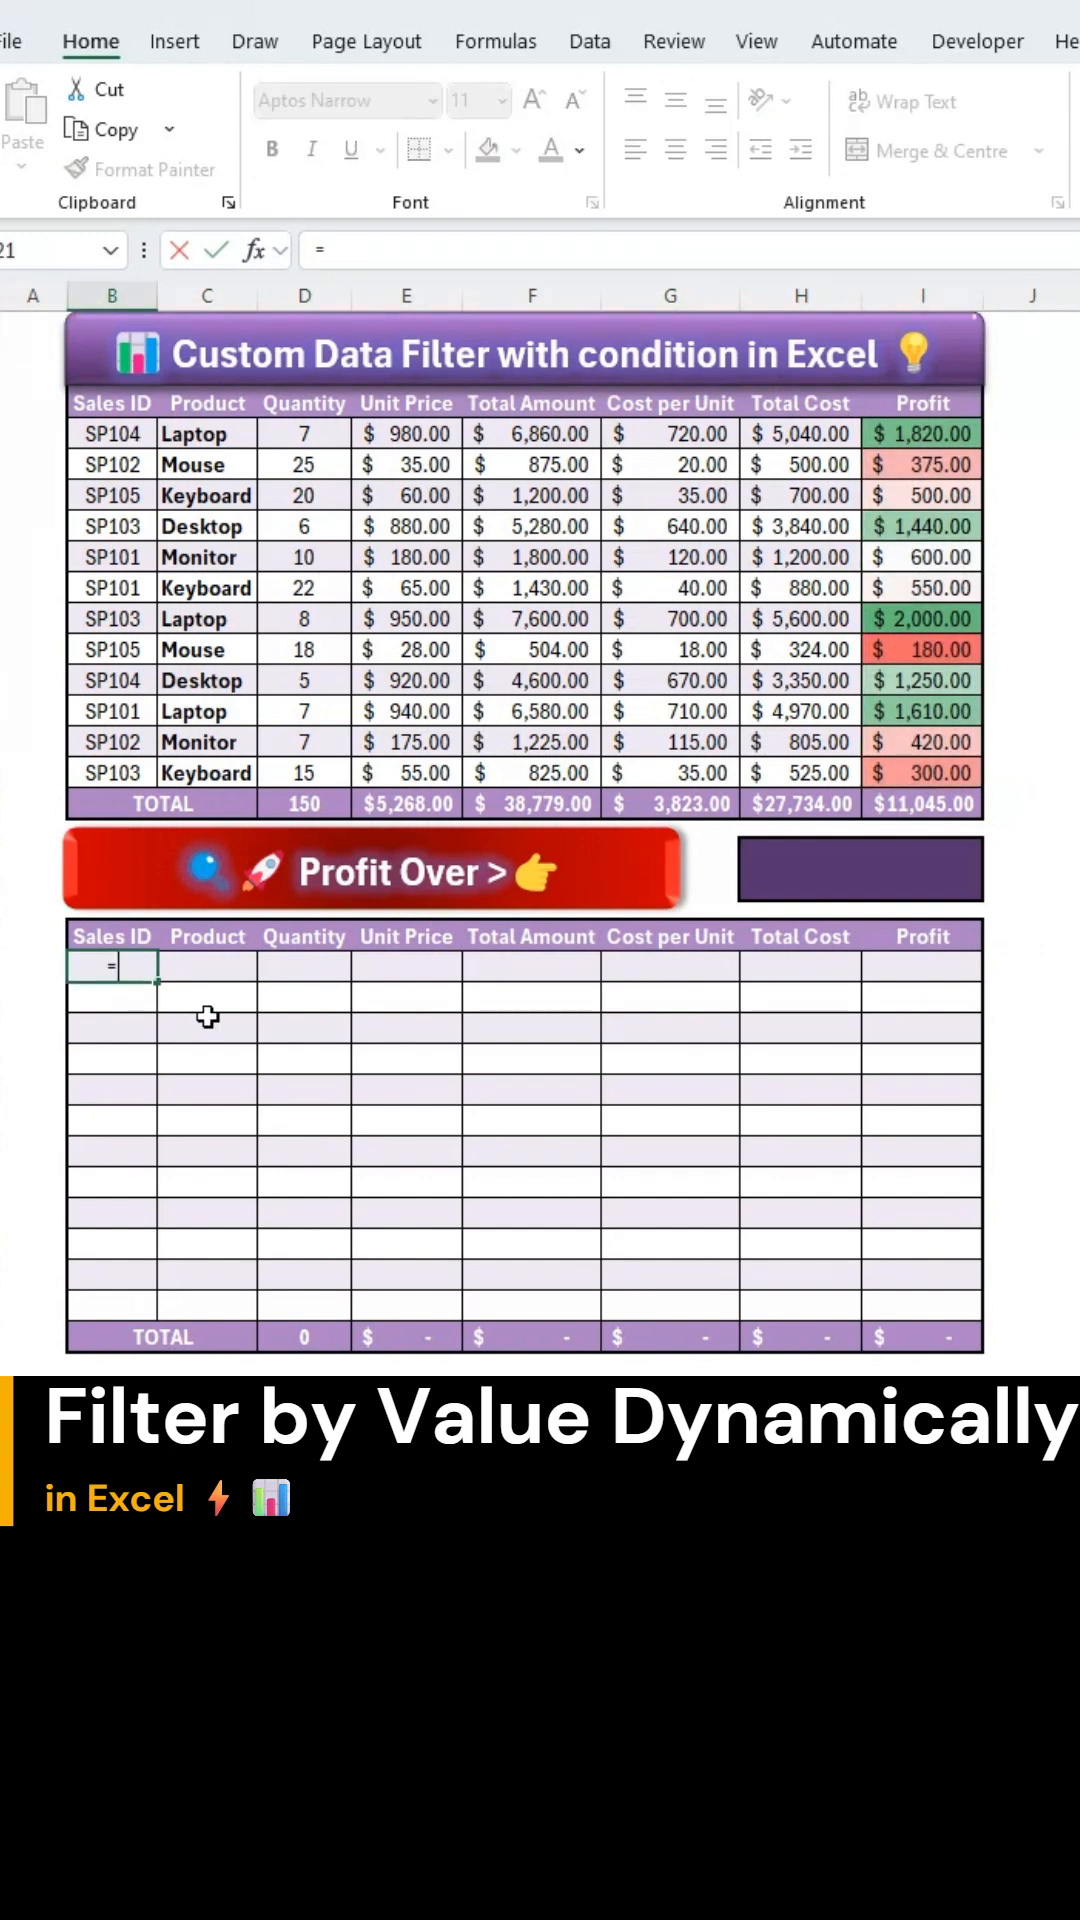
pyautogui.write('IF(')
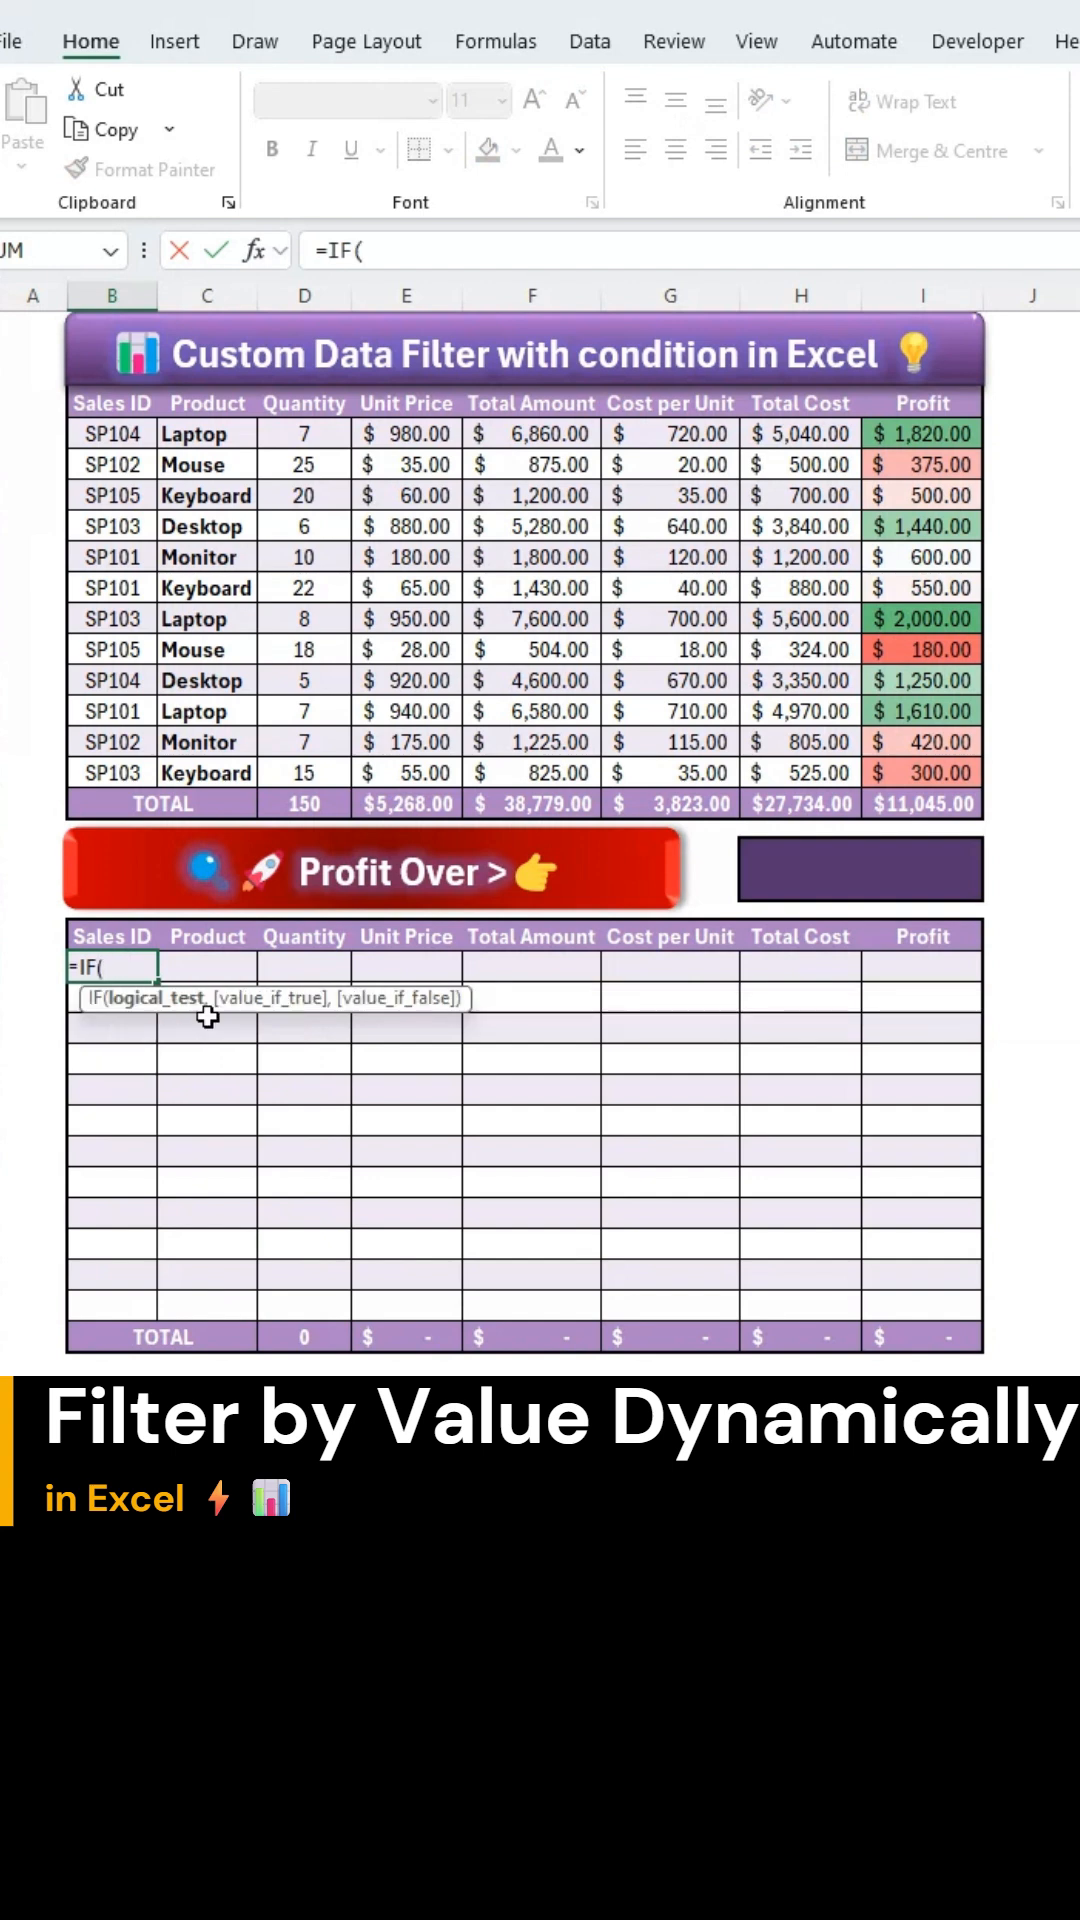
pyautogui.moveTo(168, 1021)
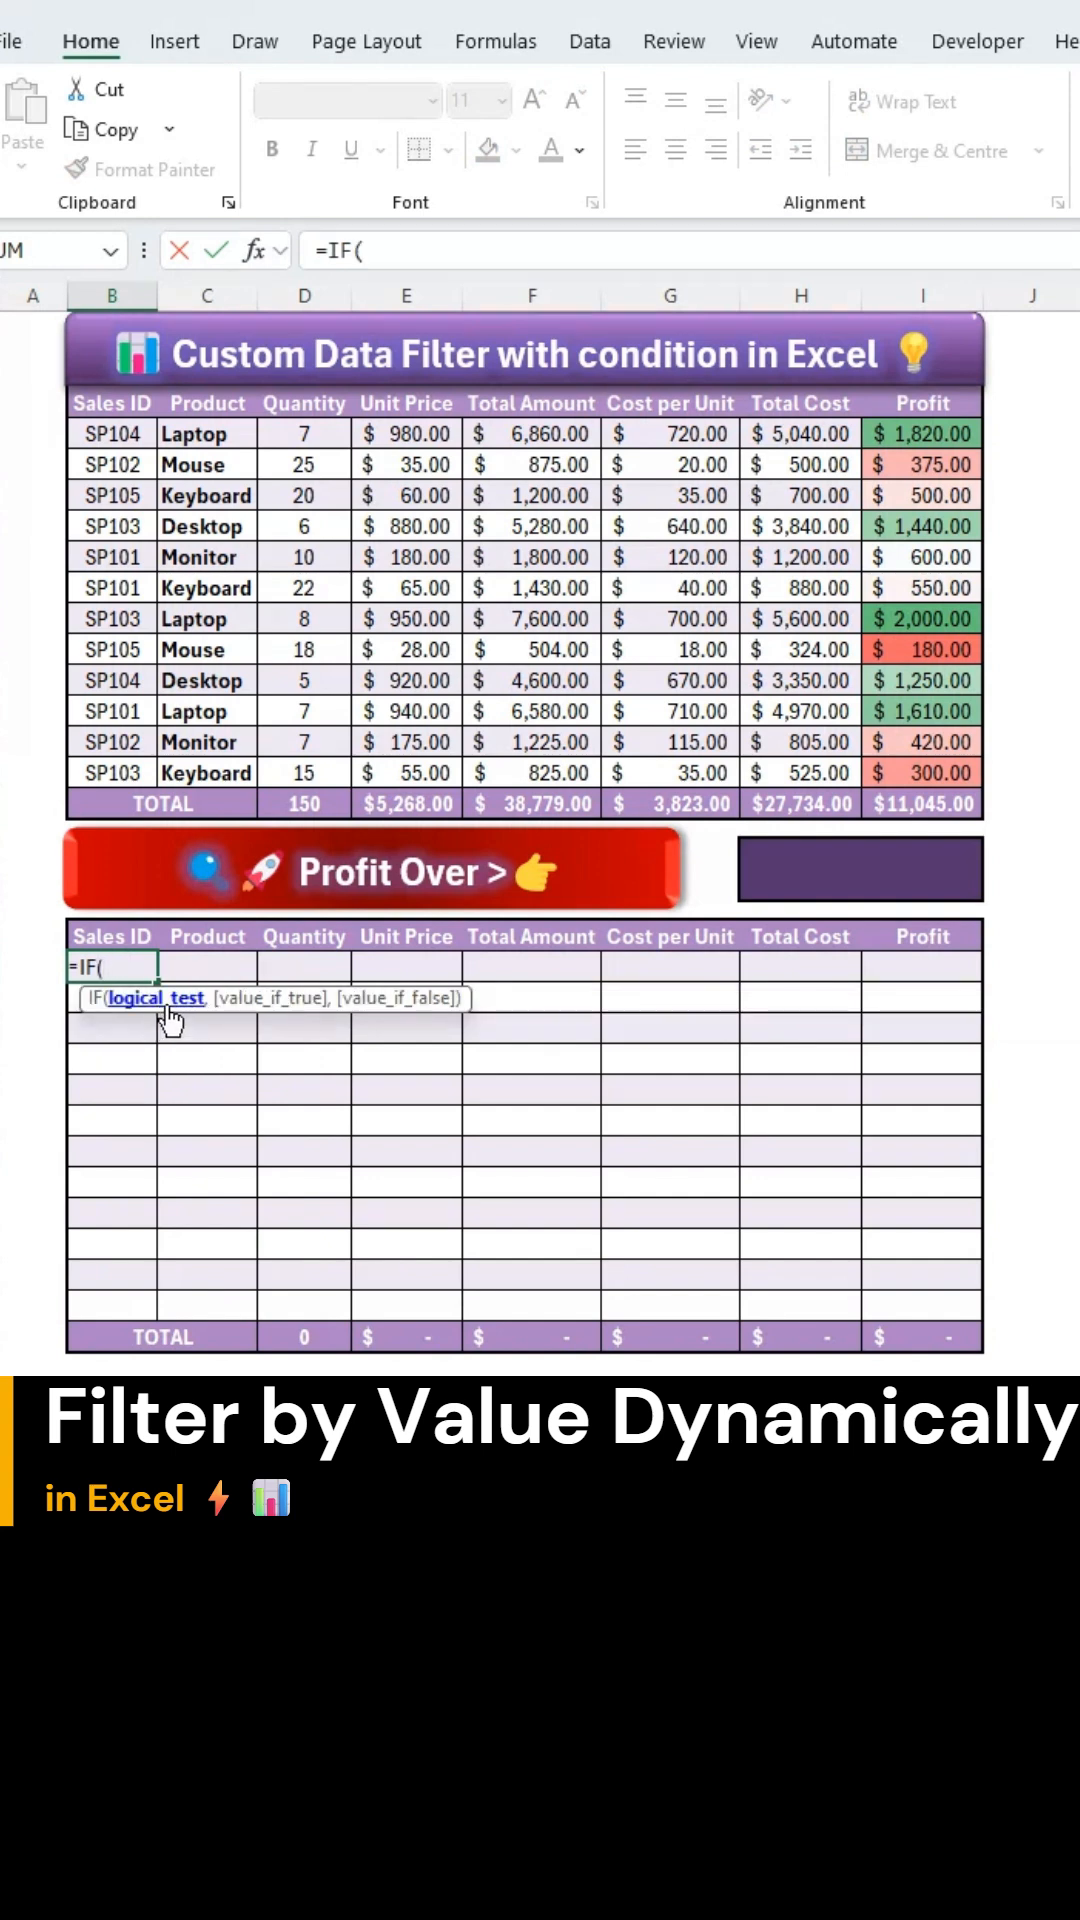
pyautogui.moveTo(698, 918)
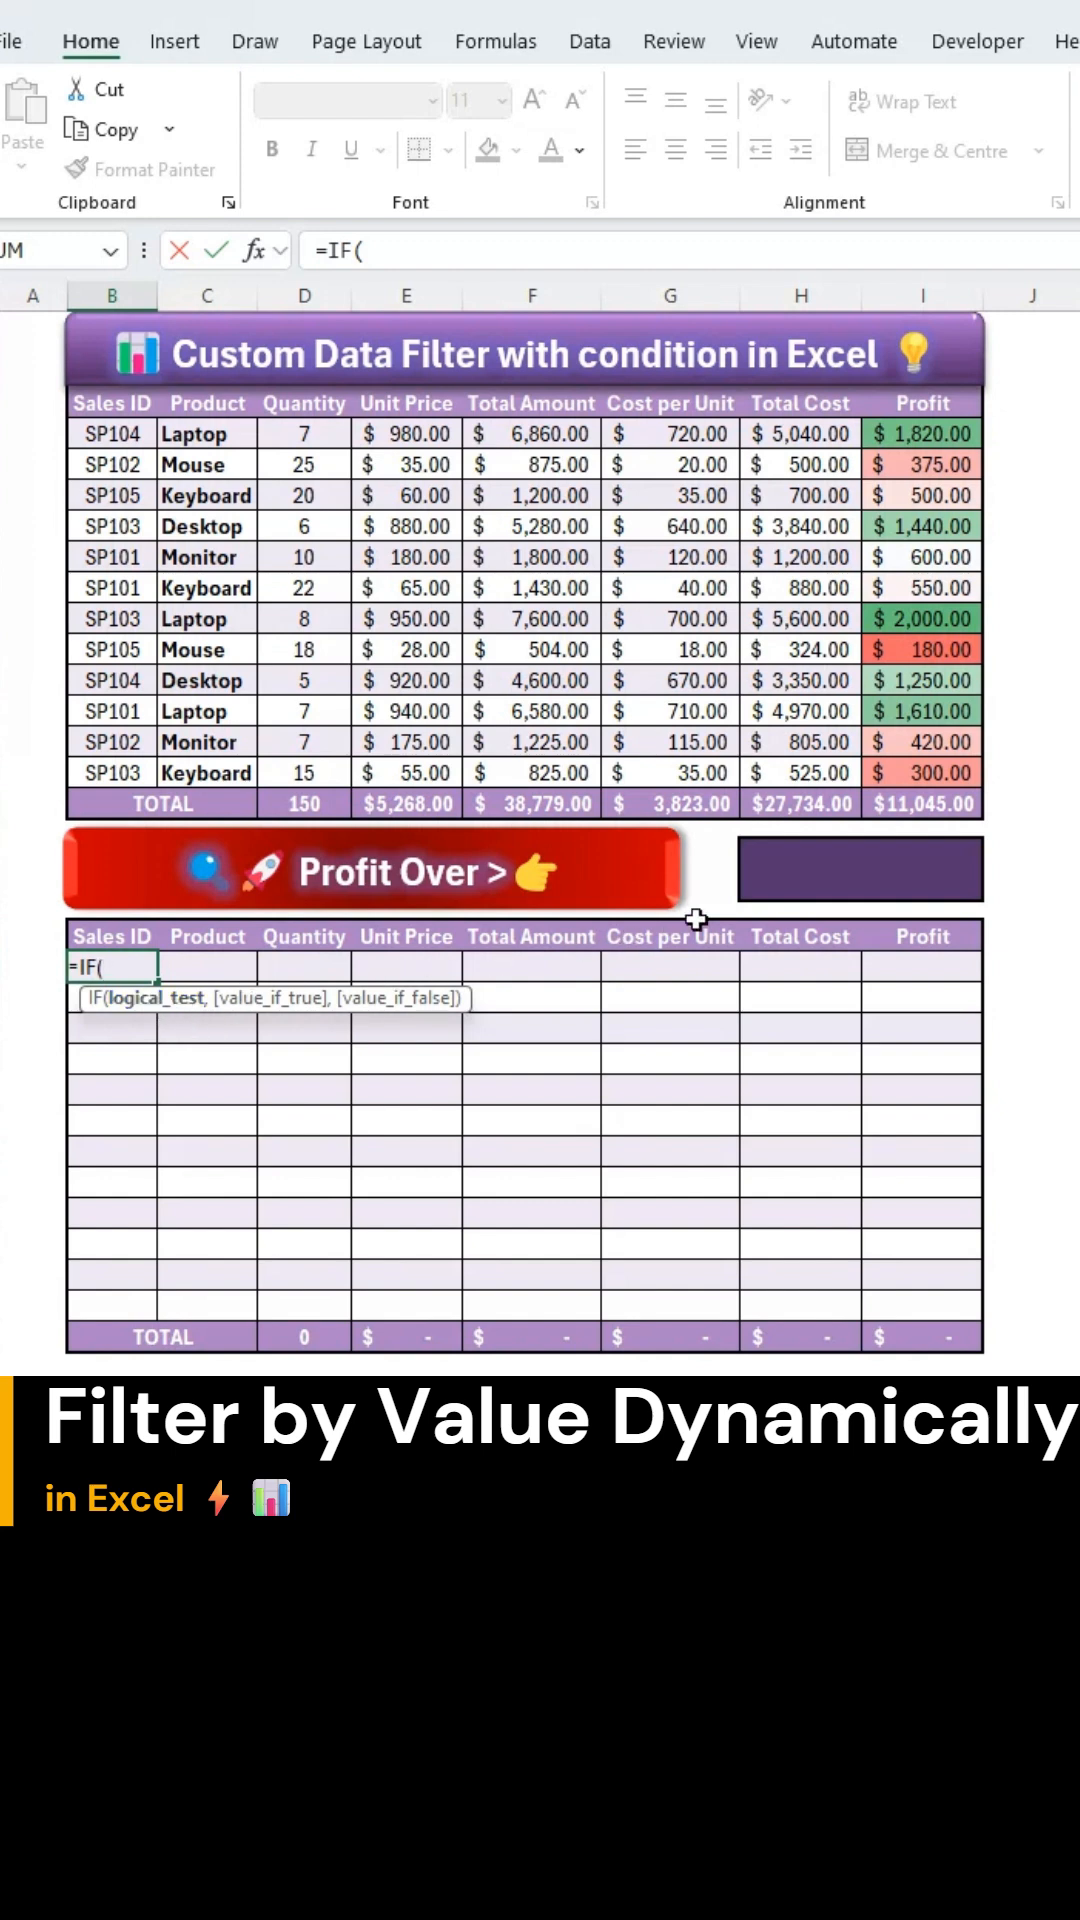
# Make the IF test H17="" and return "" when true, ready for the false branch.
pyautogui.click(860, 870)
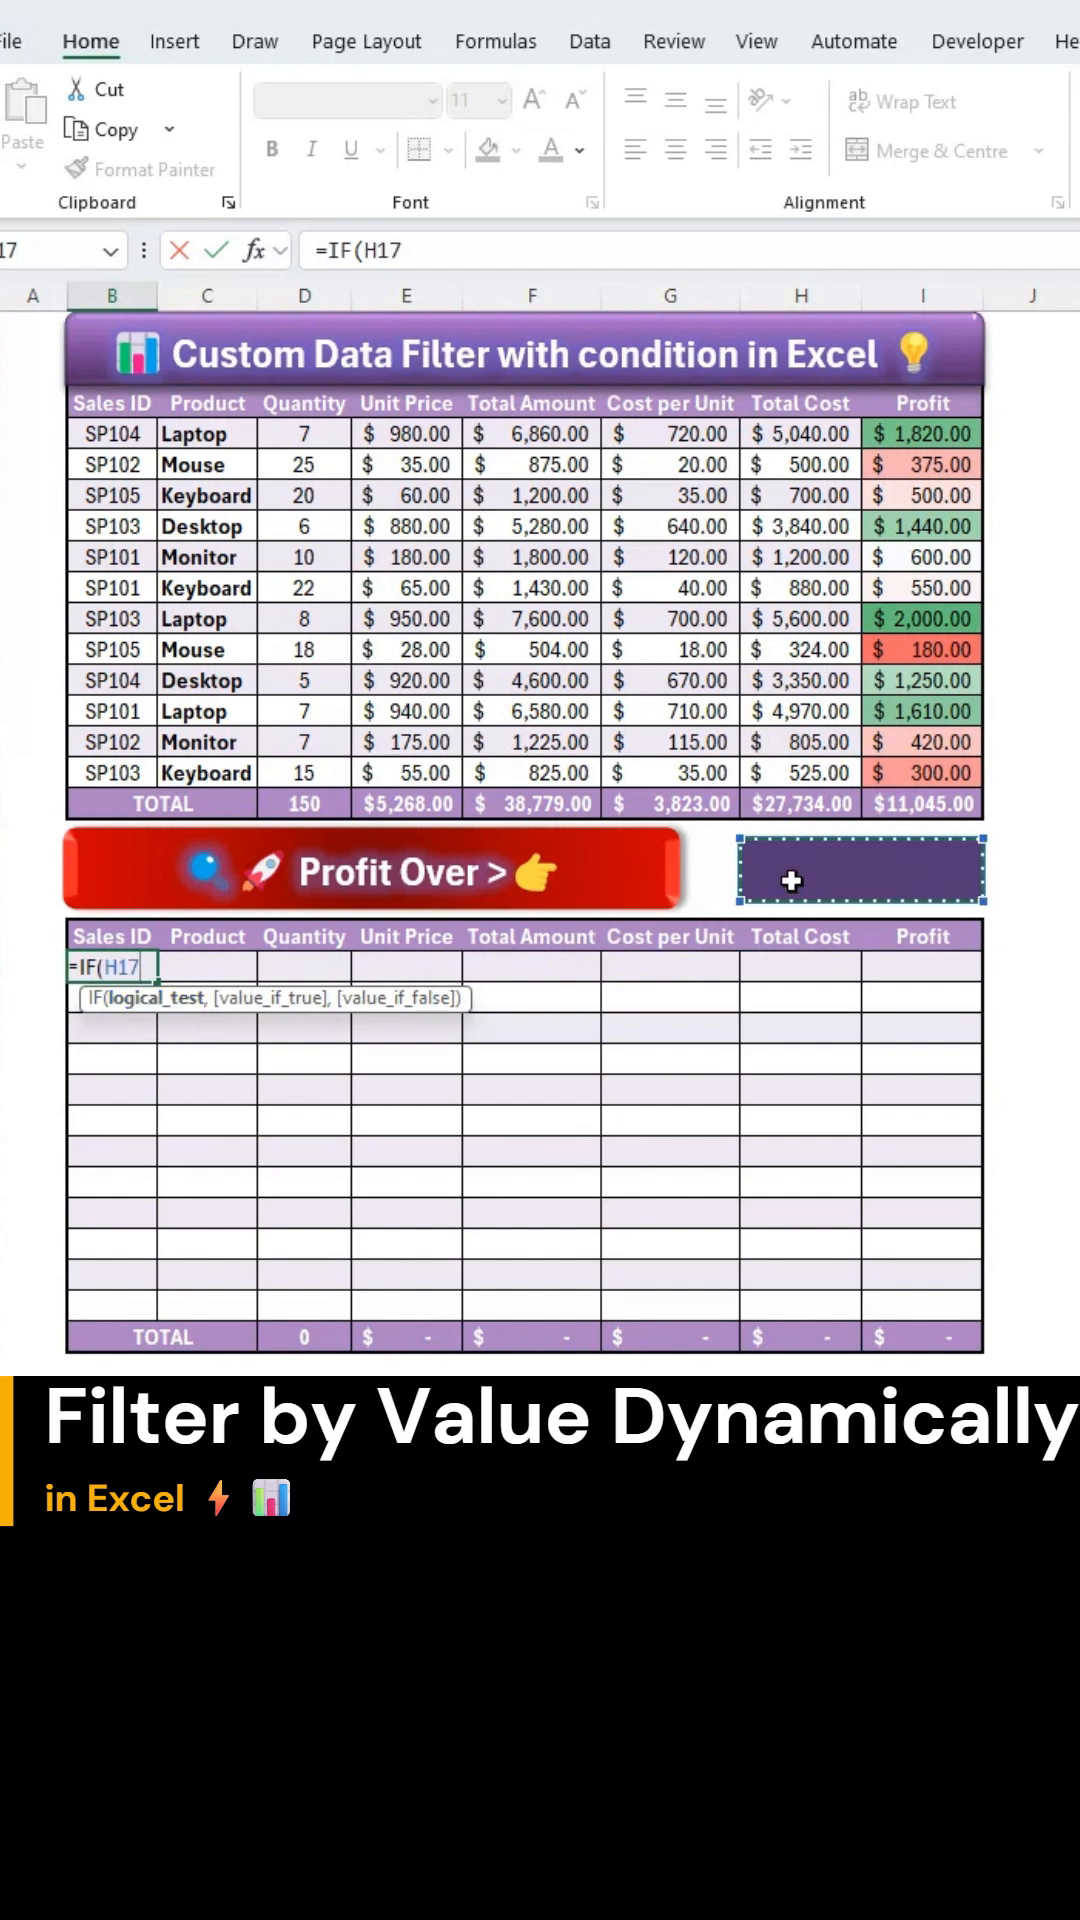
pyautogui.write('=')
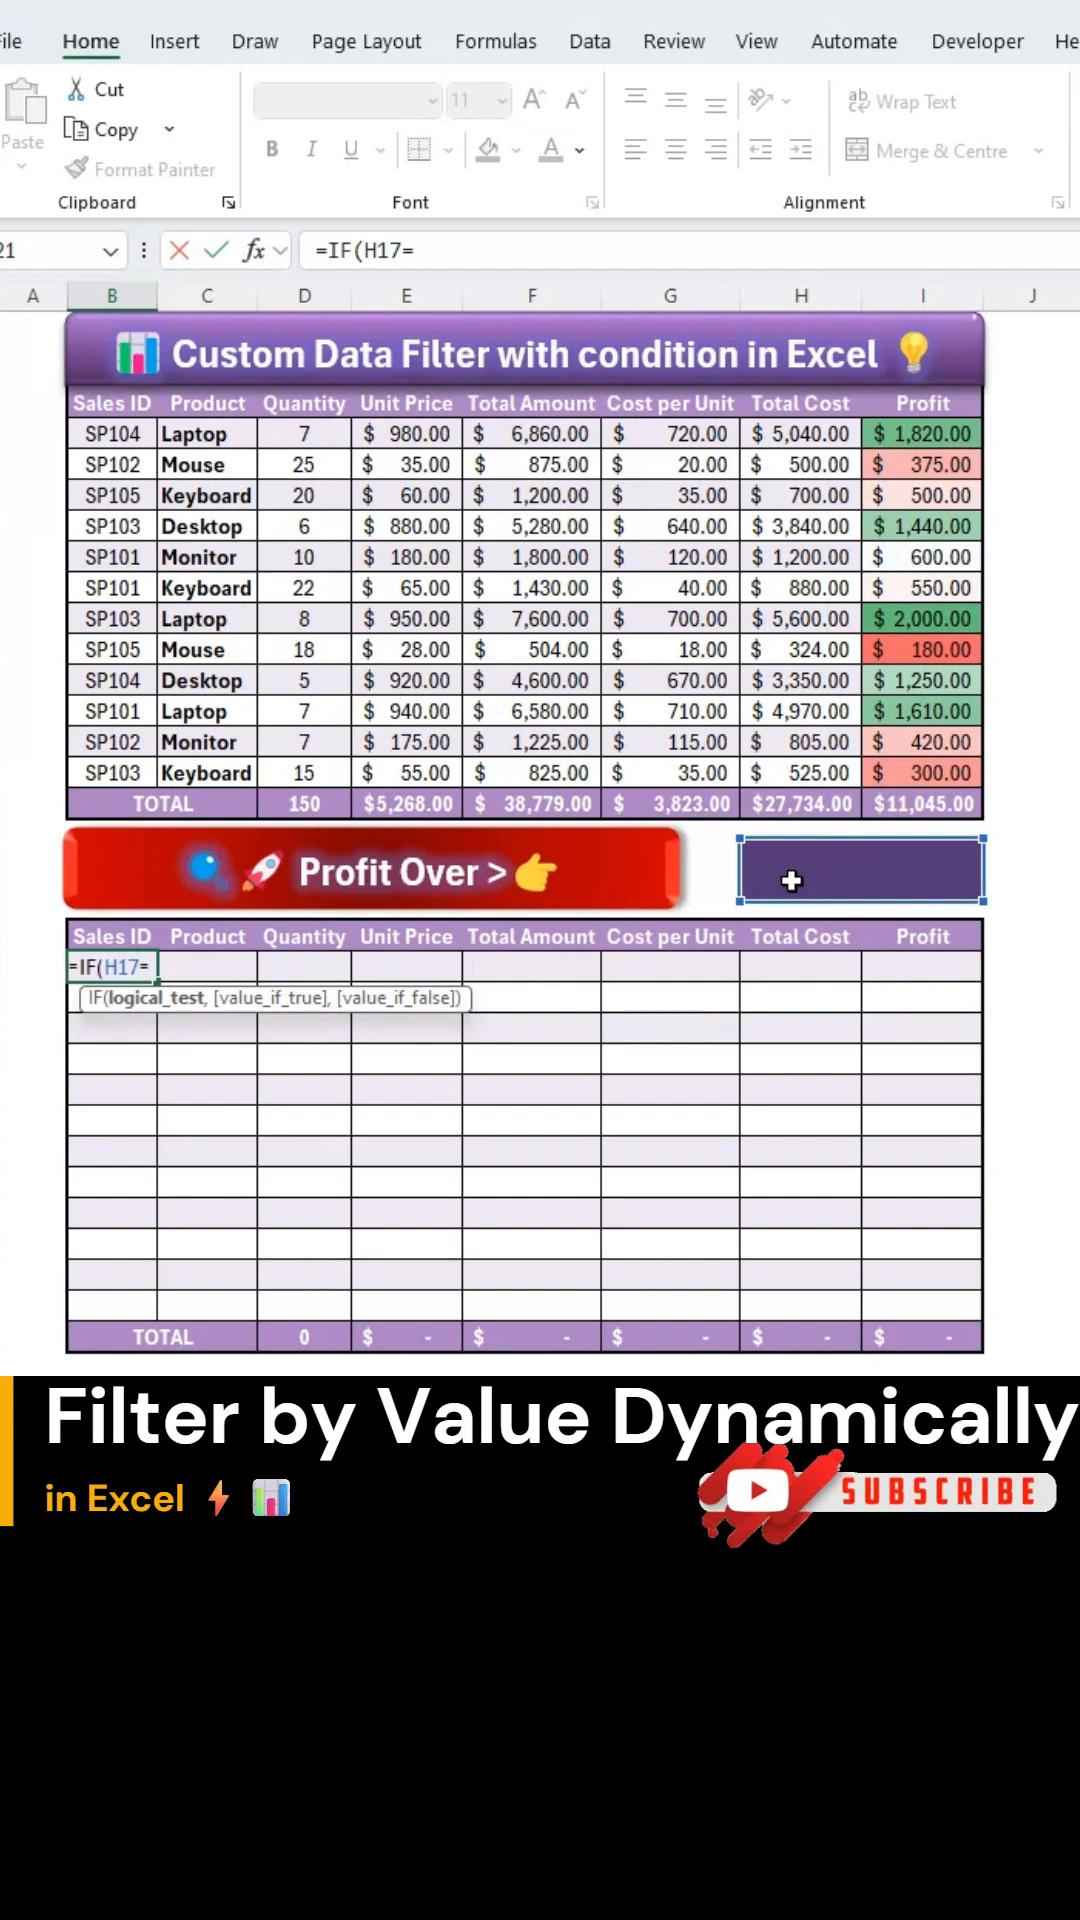
pyautogui.write('""')
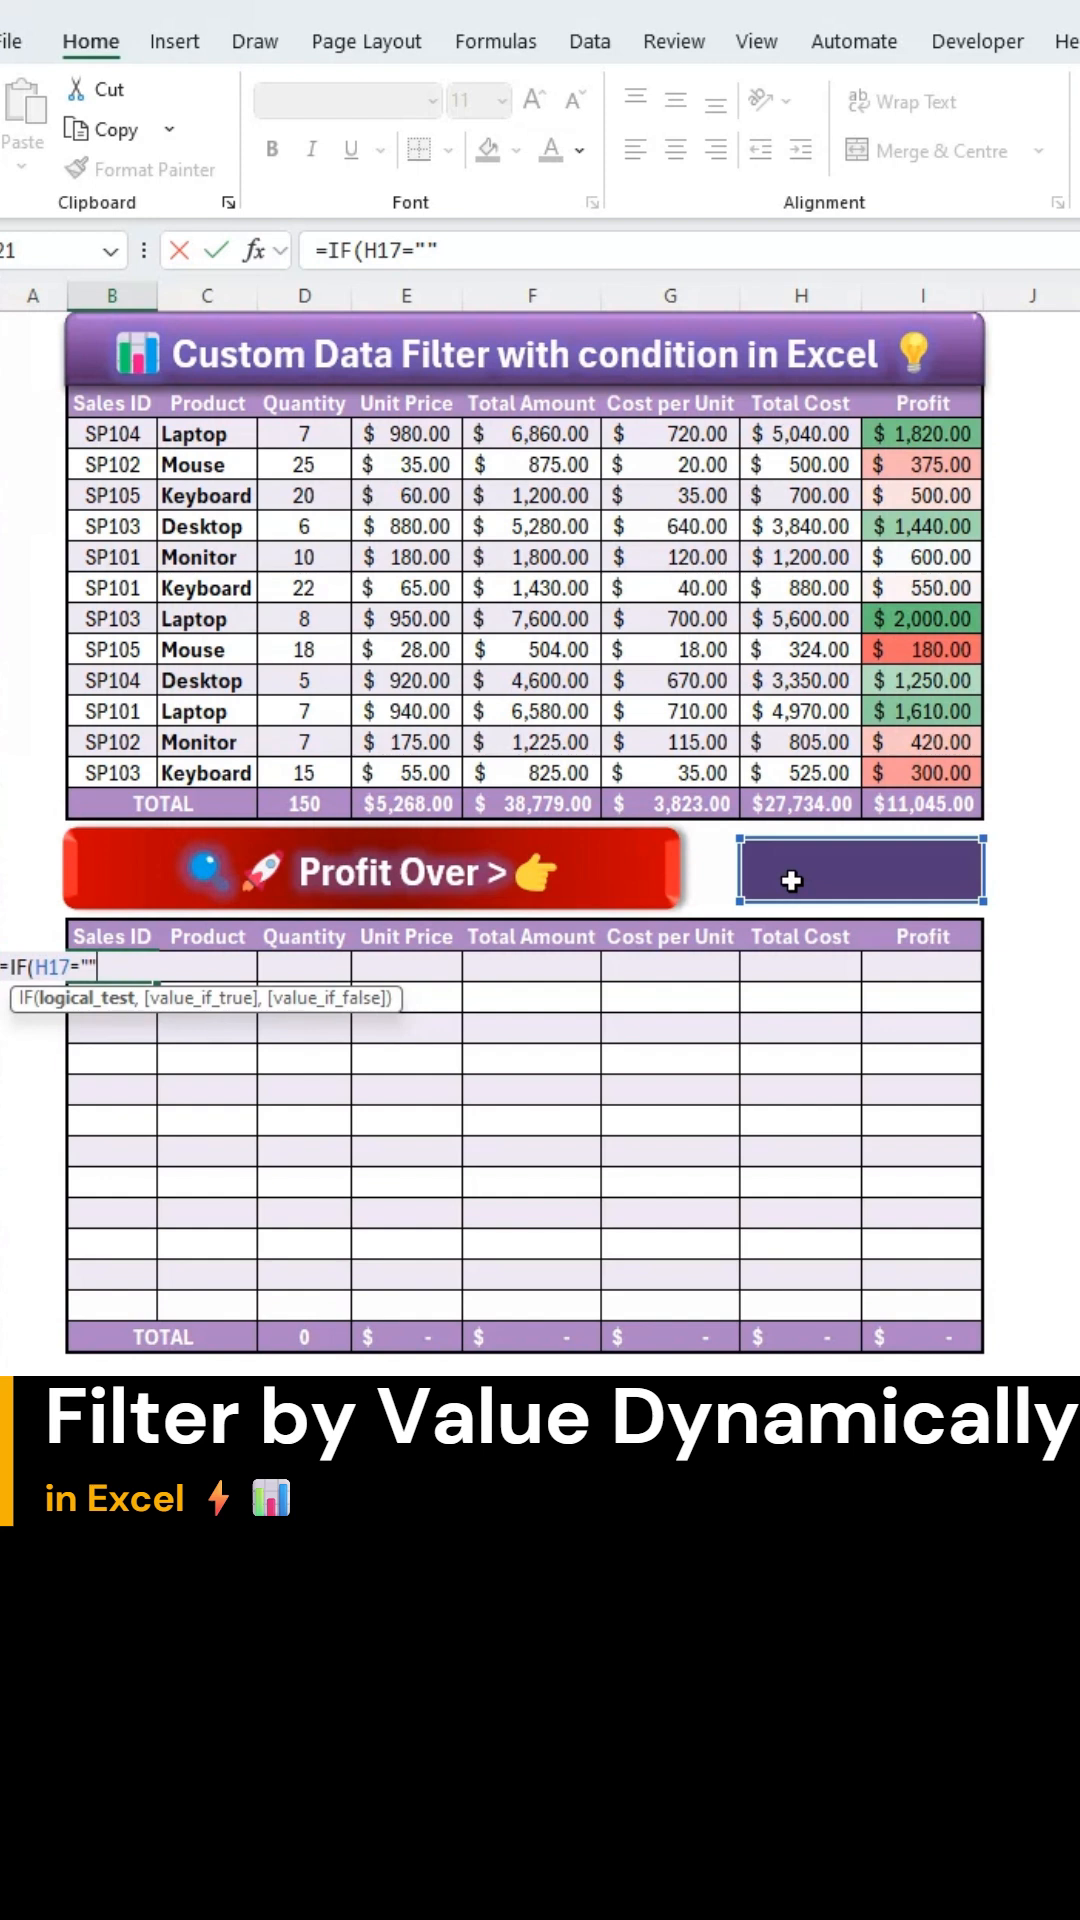
pyautogui.write(',')
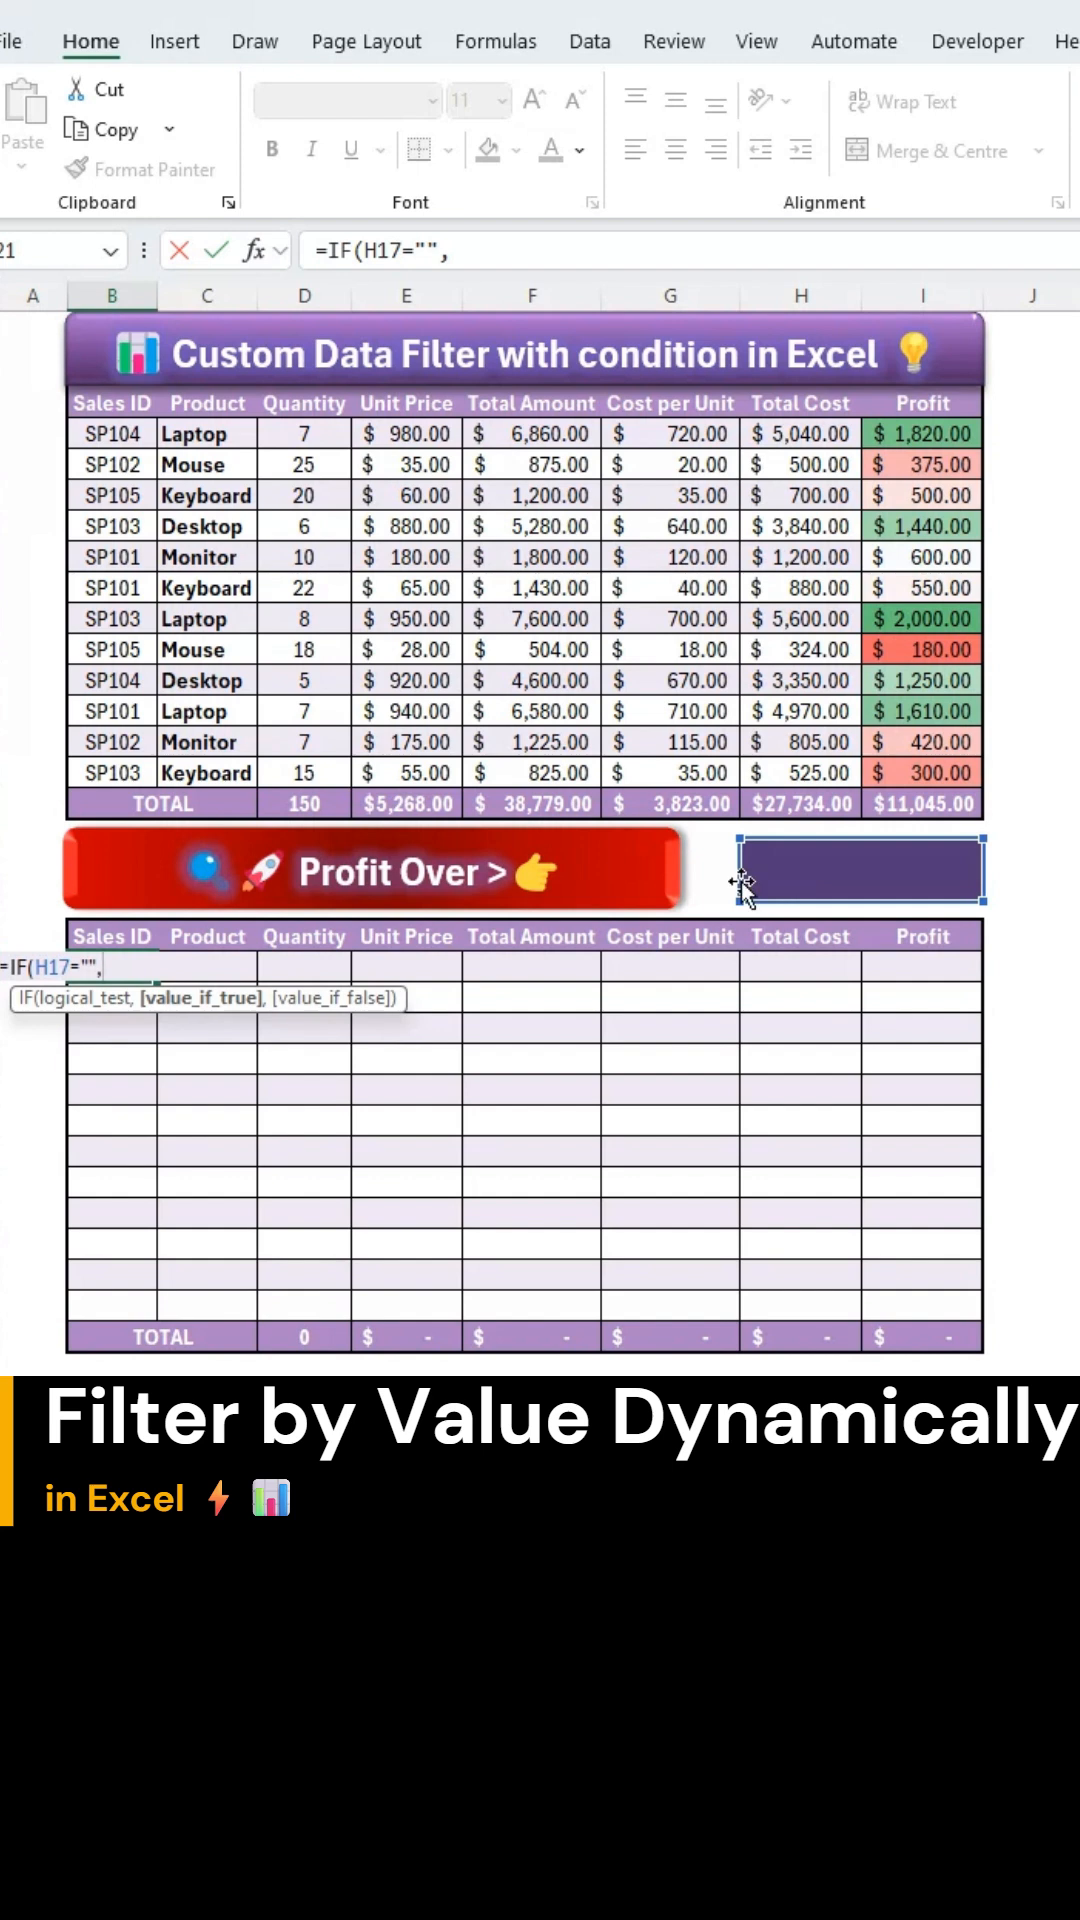
pyautogui.write('"')
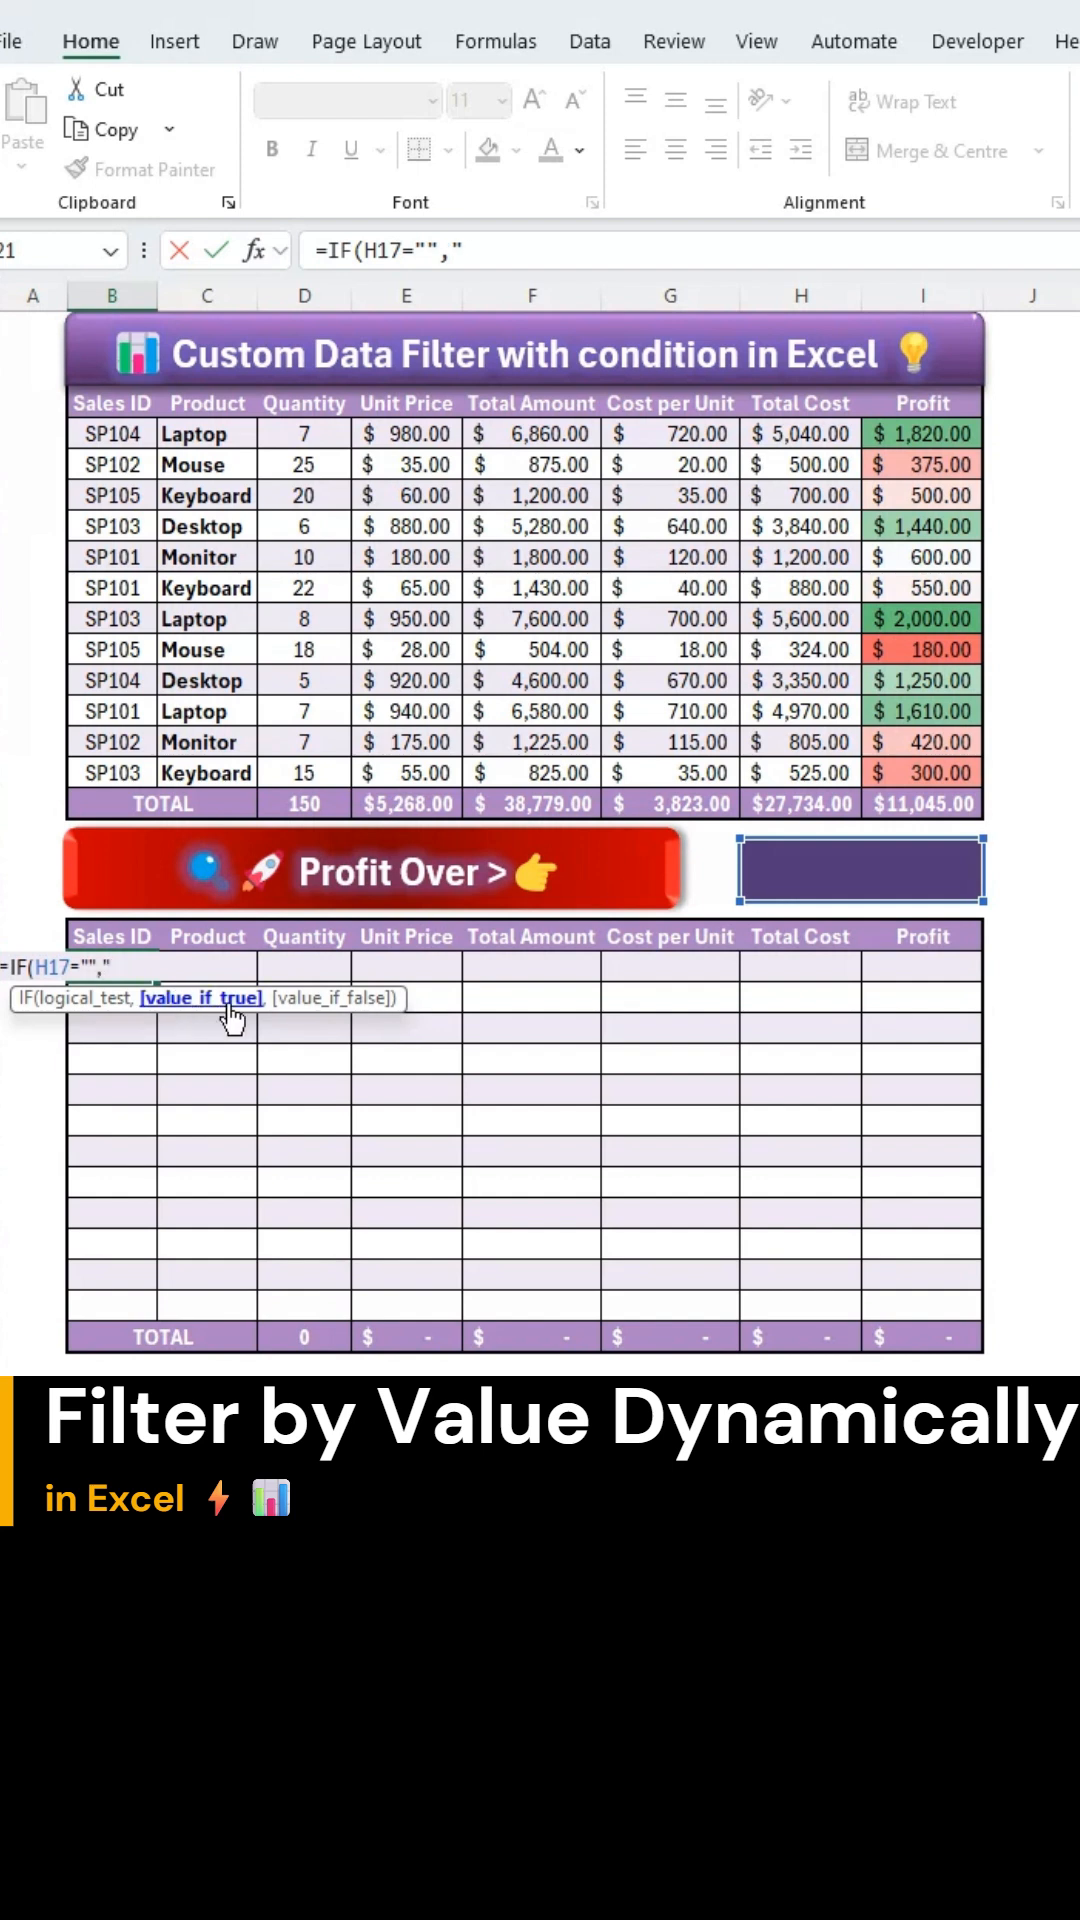
pyautogui.write('"')
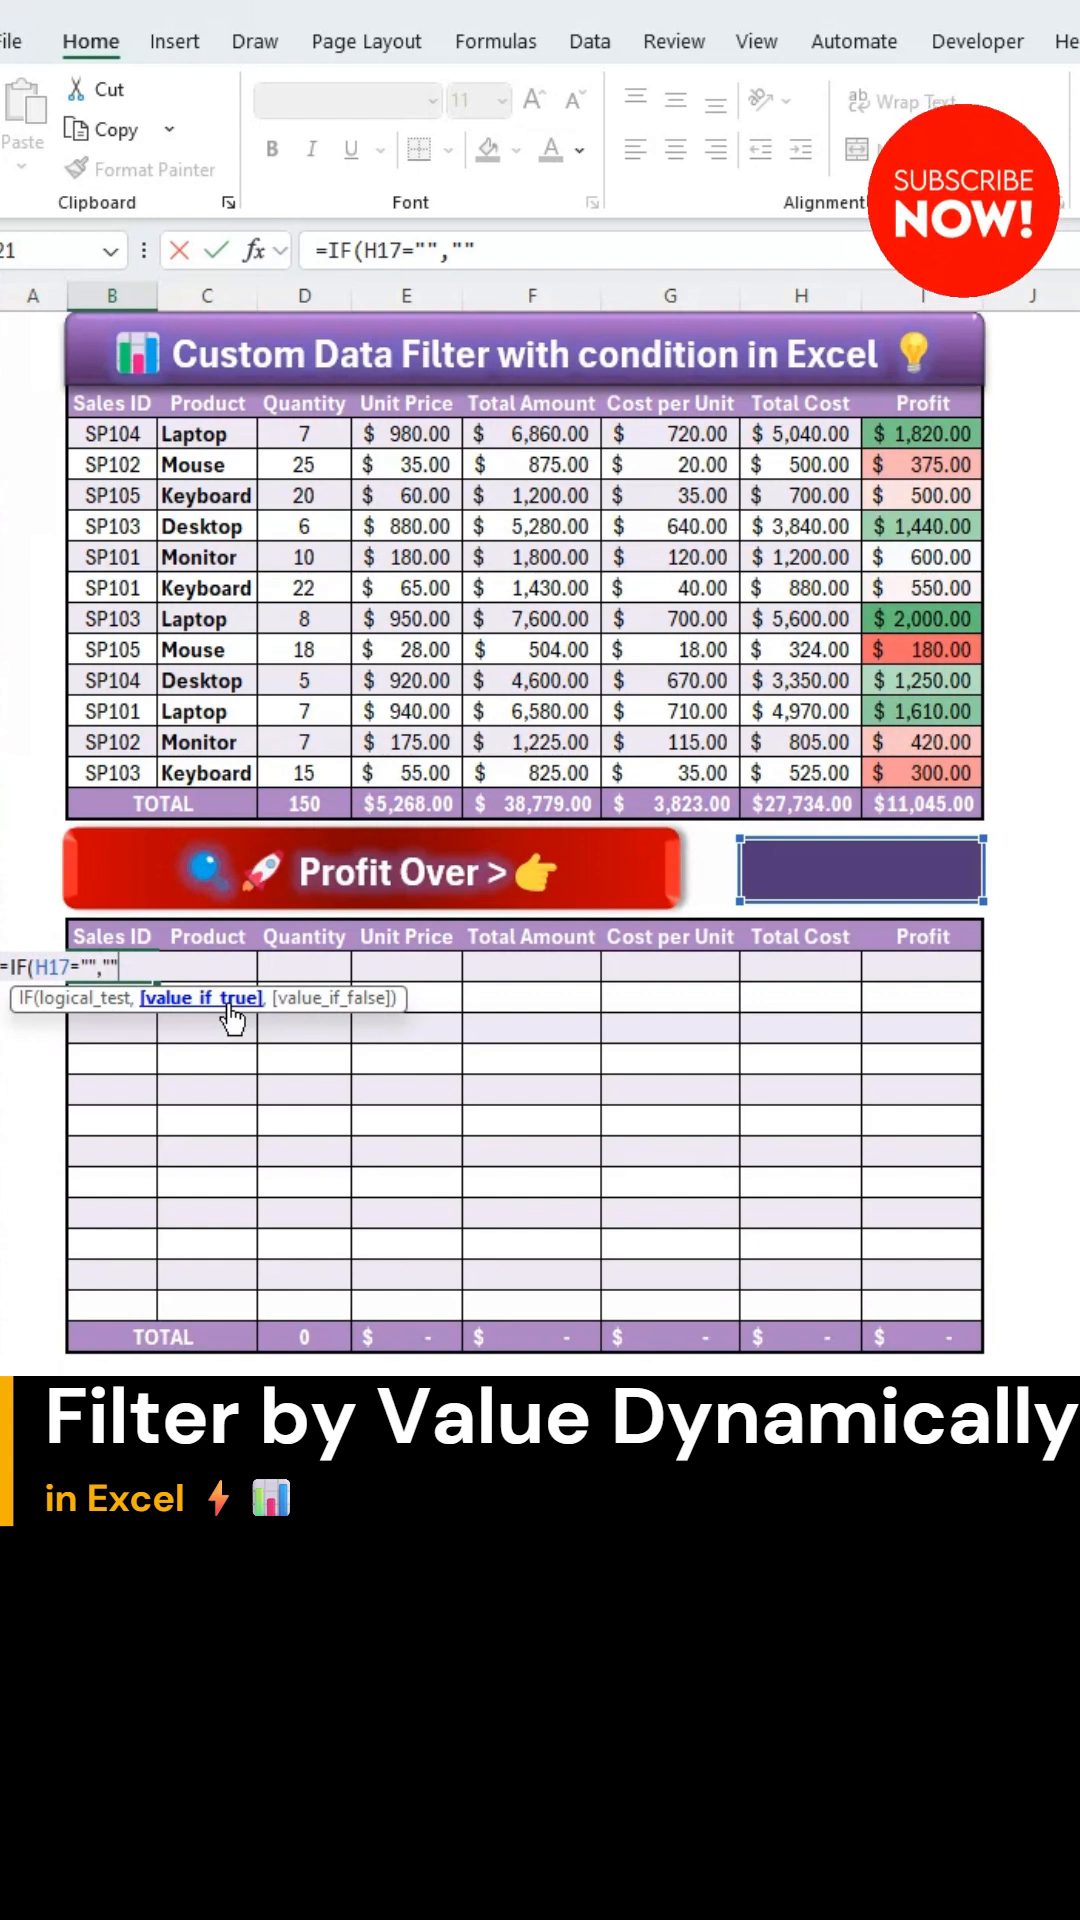
pyautogui.write(',')
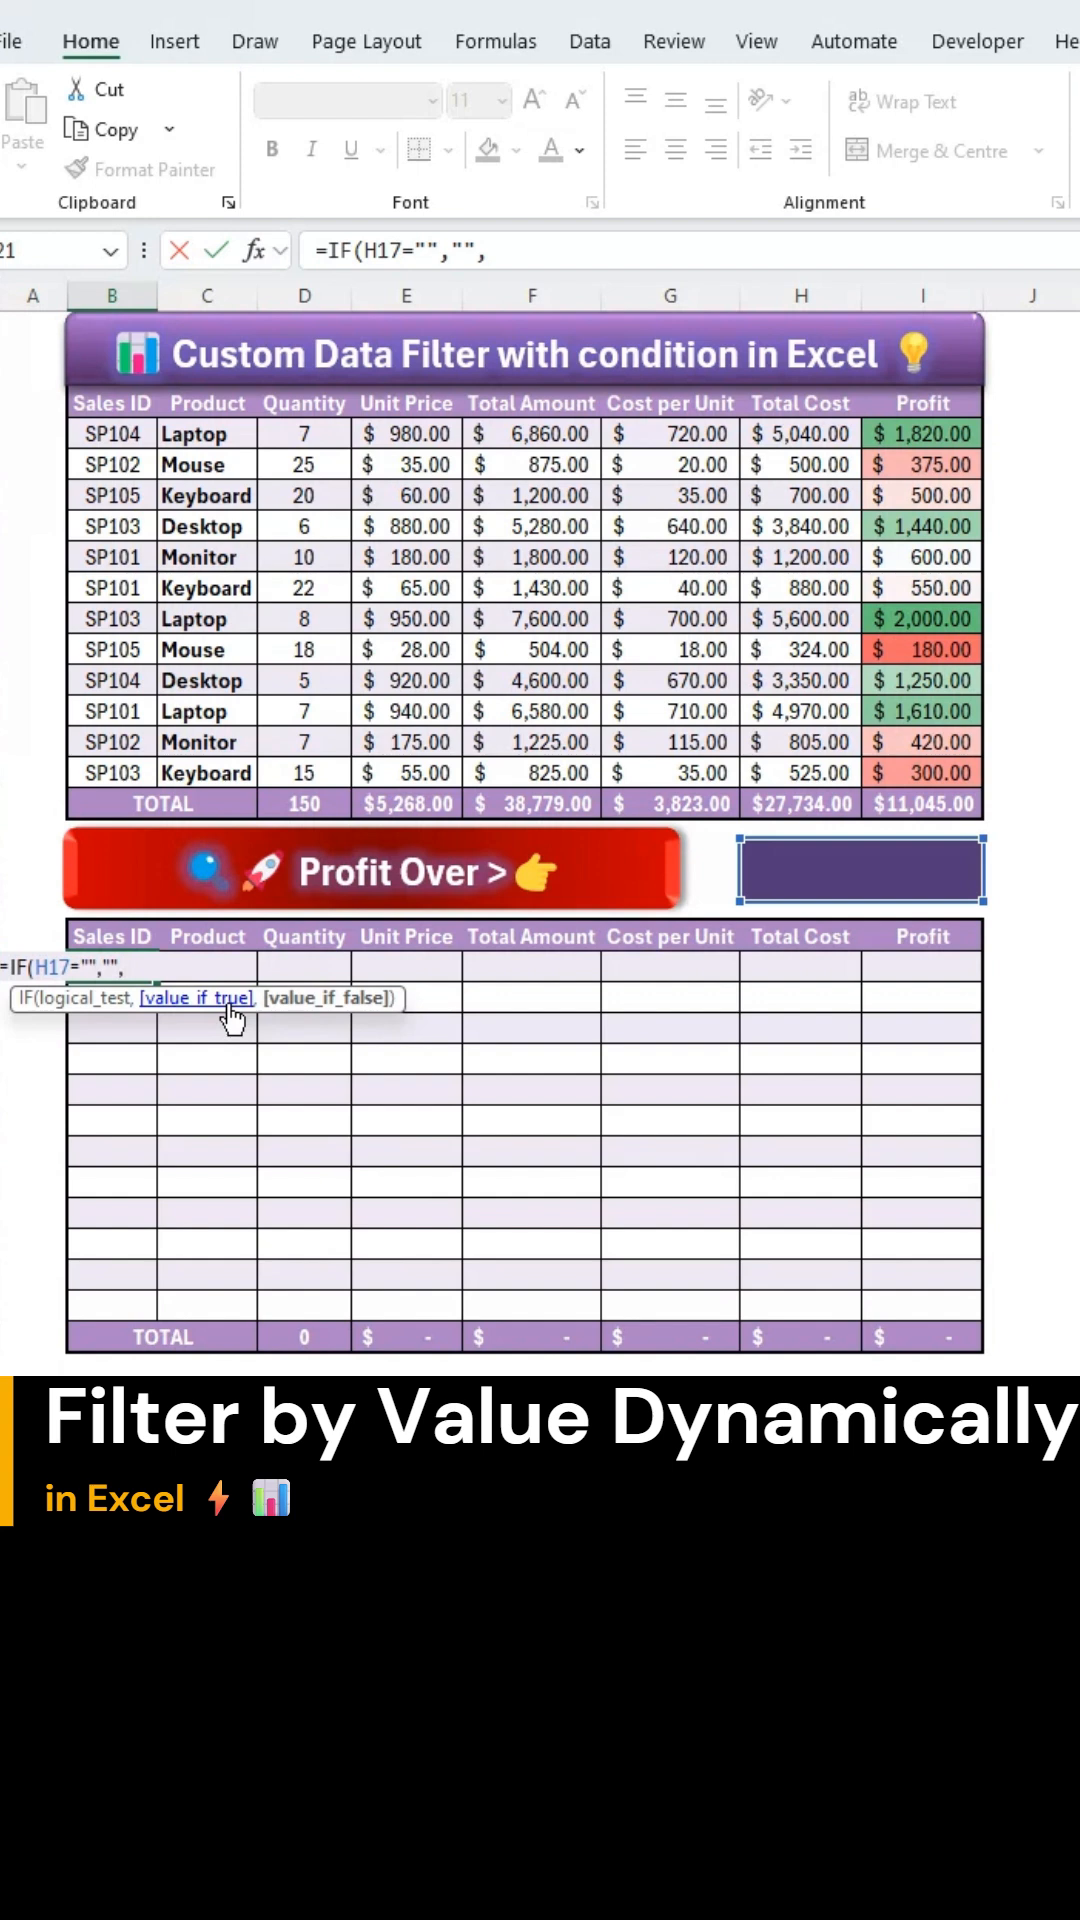
# Add FILTER( with source rows B3:I14 as data and Profit column I3:I14 as the test.
pyautogui.write('FIL')
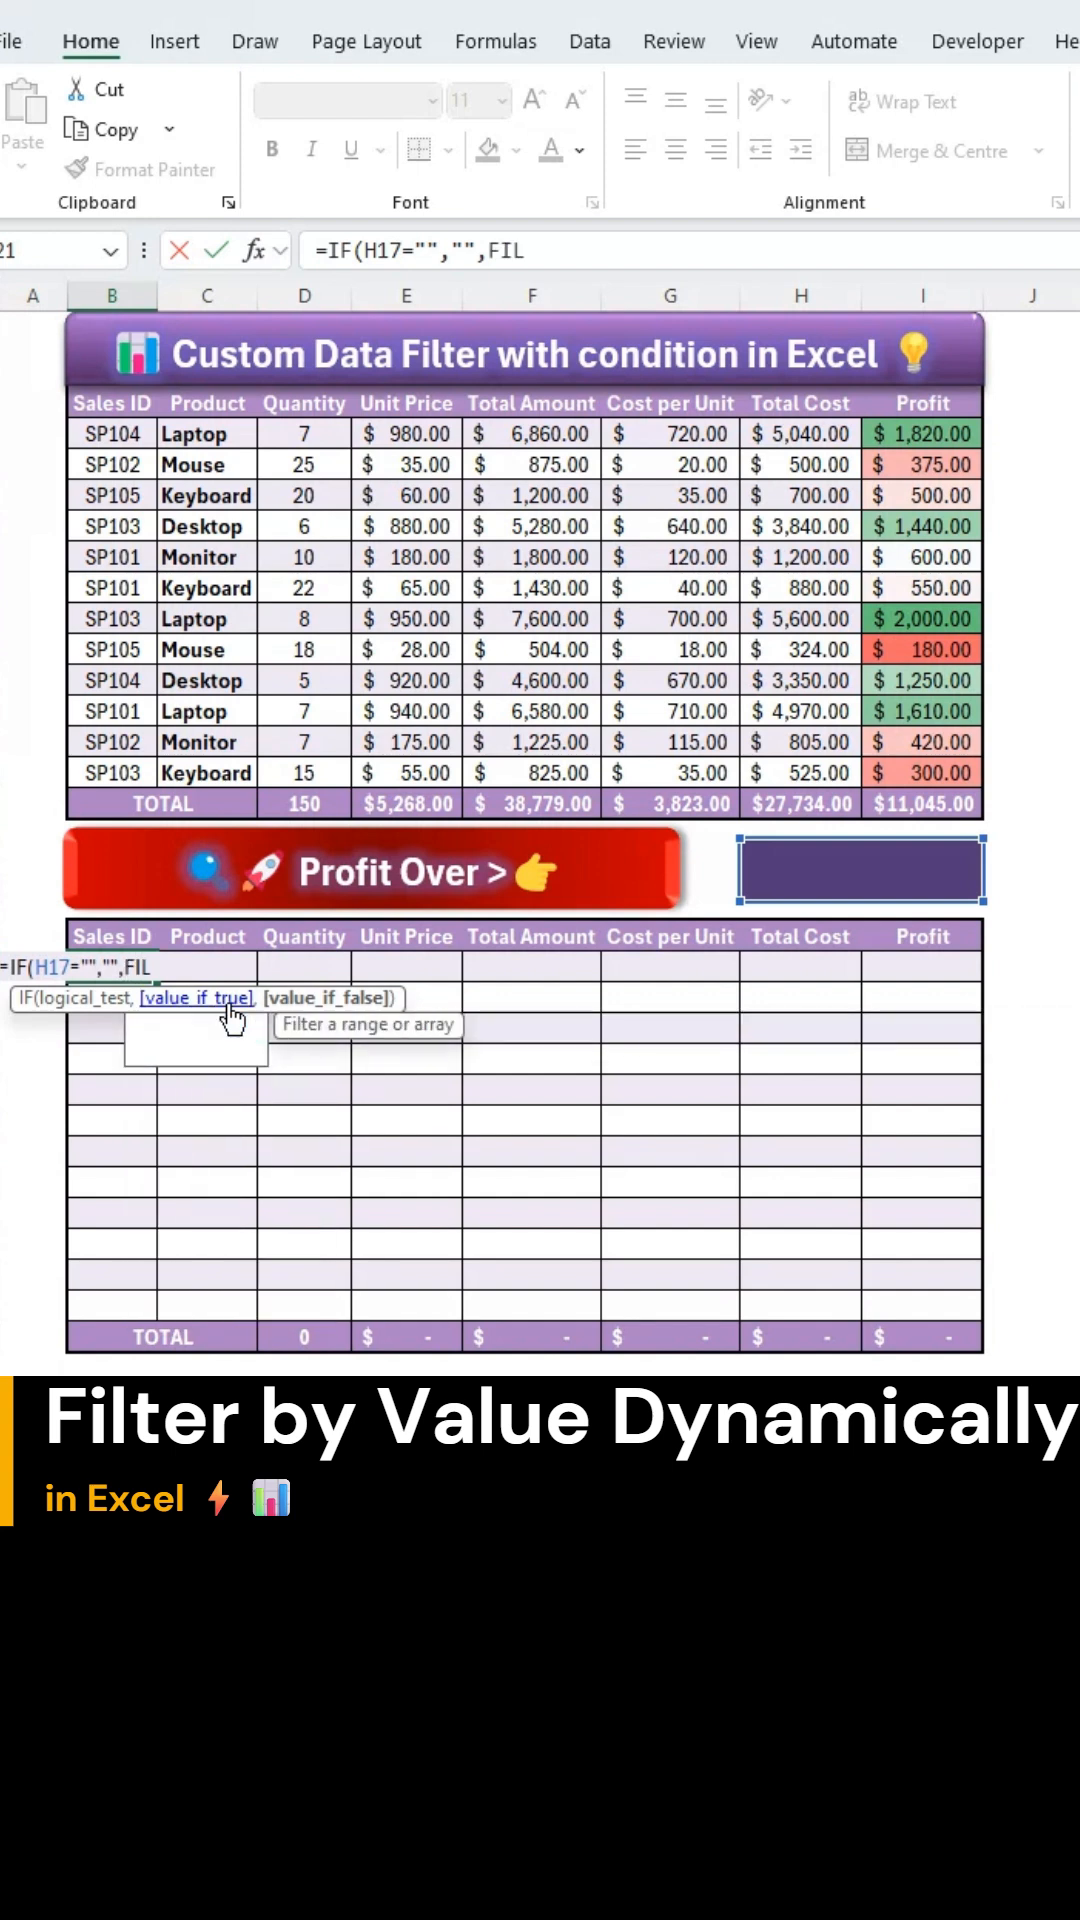
pyautogui.write('TER(')
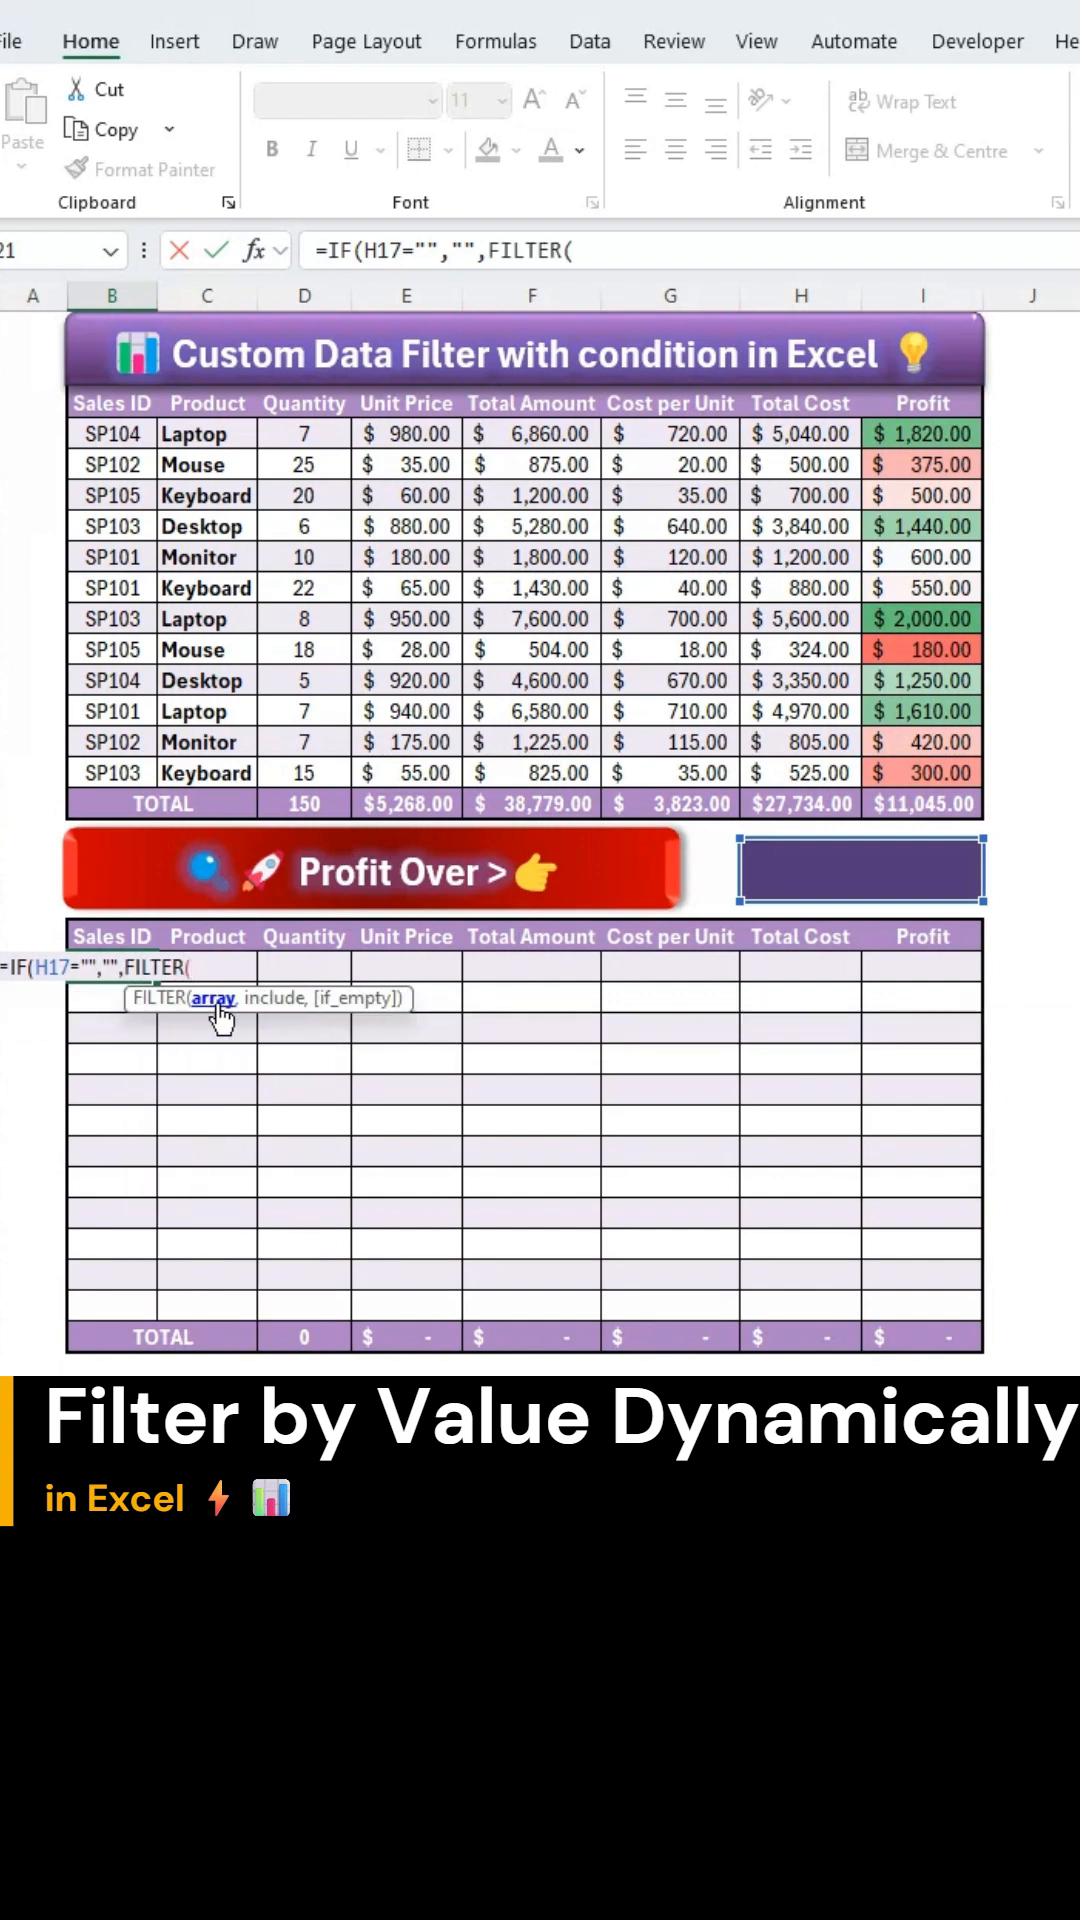
pyautogui.click(112, 434)
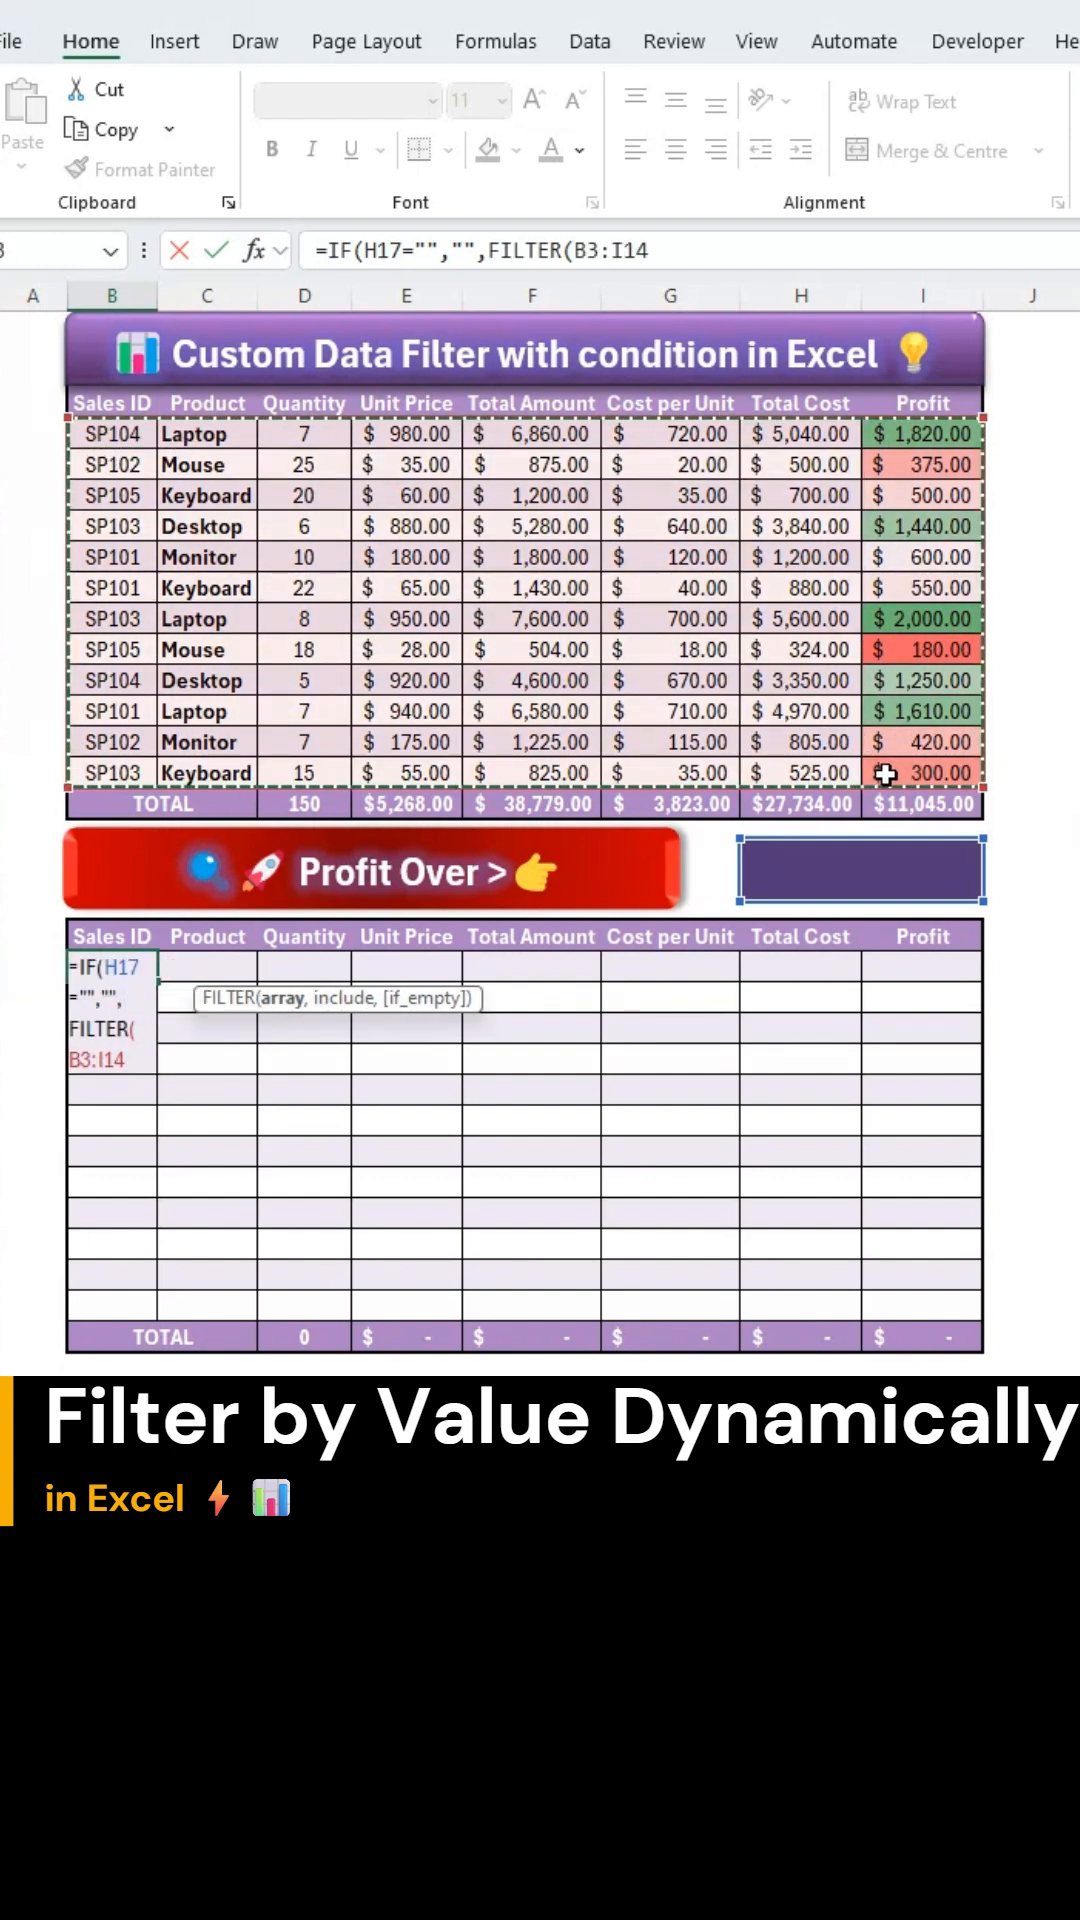
pyautogui.write(',')
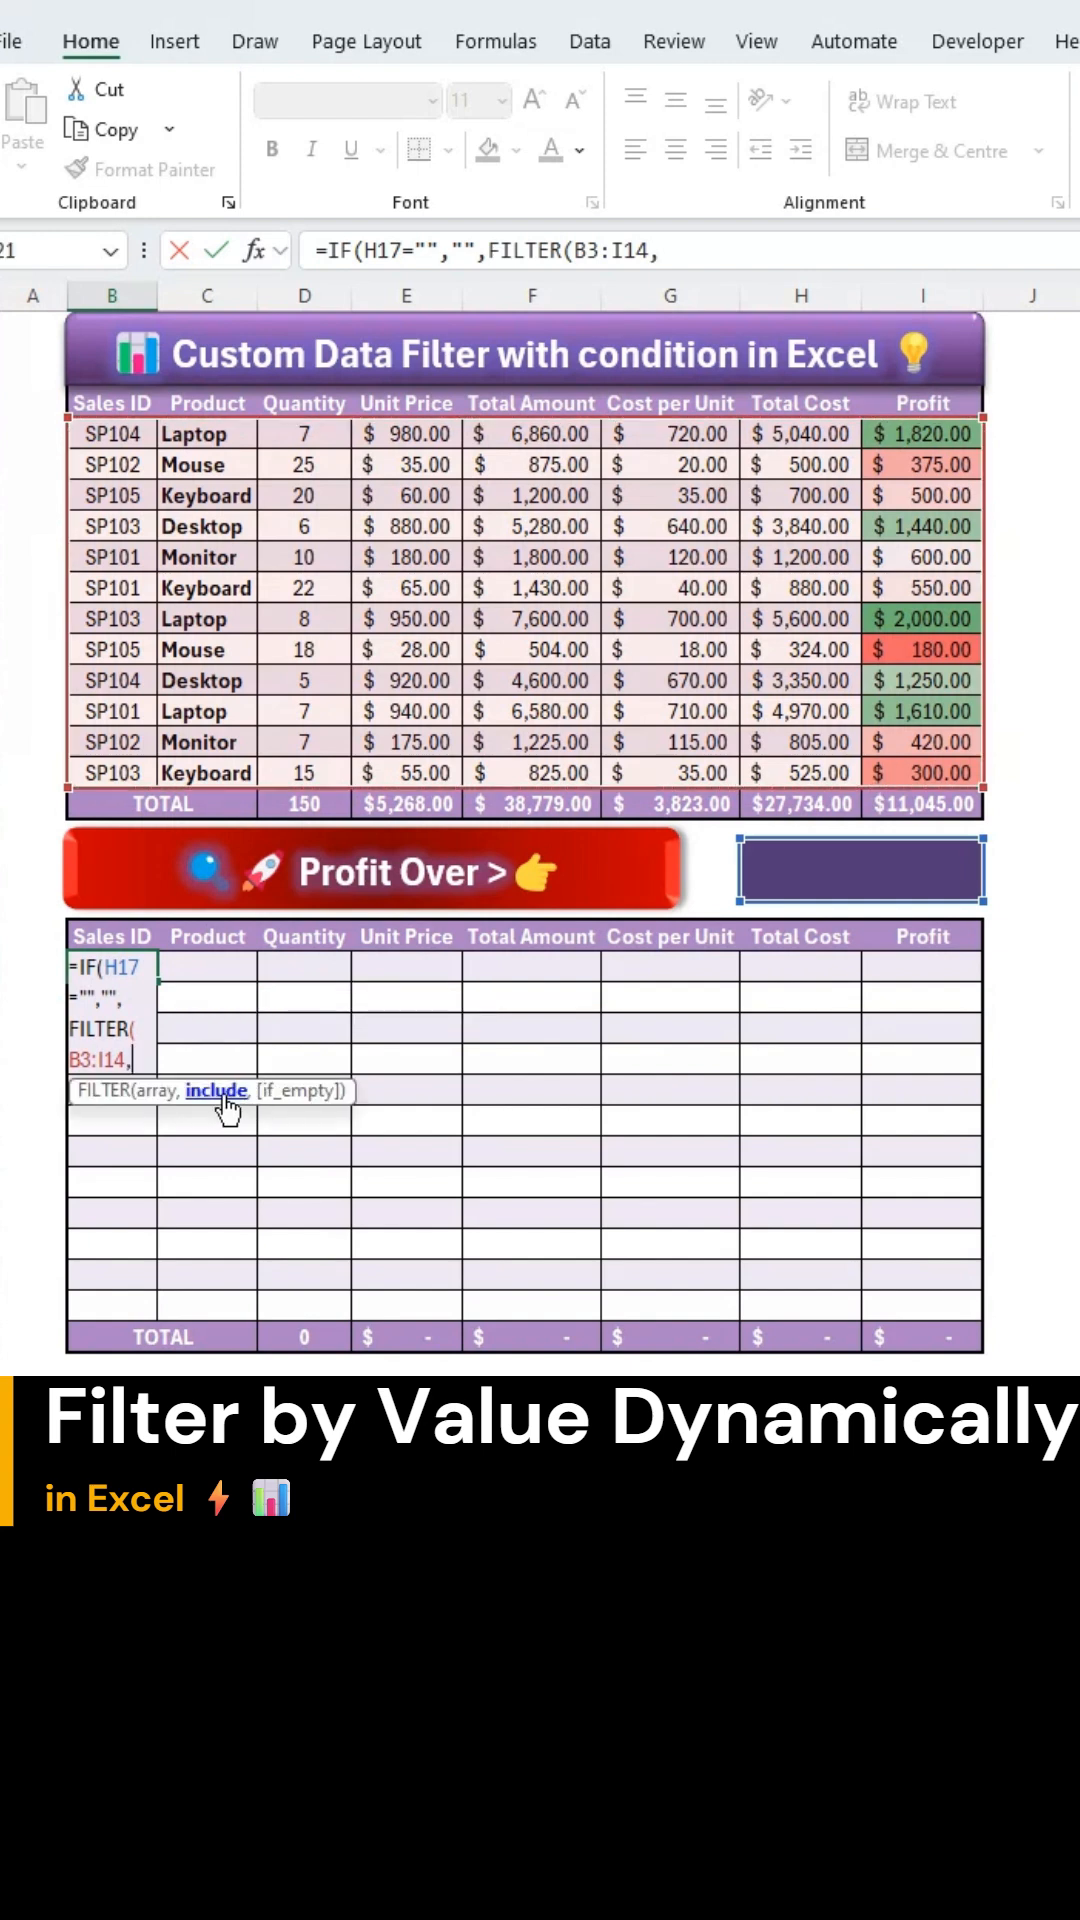
pyautogui.click(920, 433)
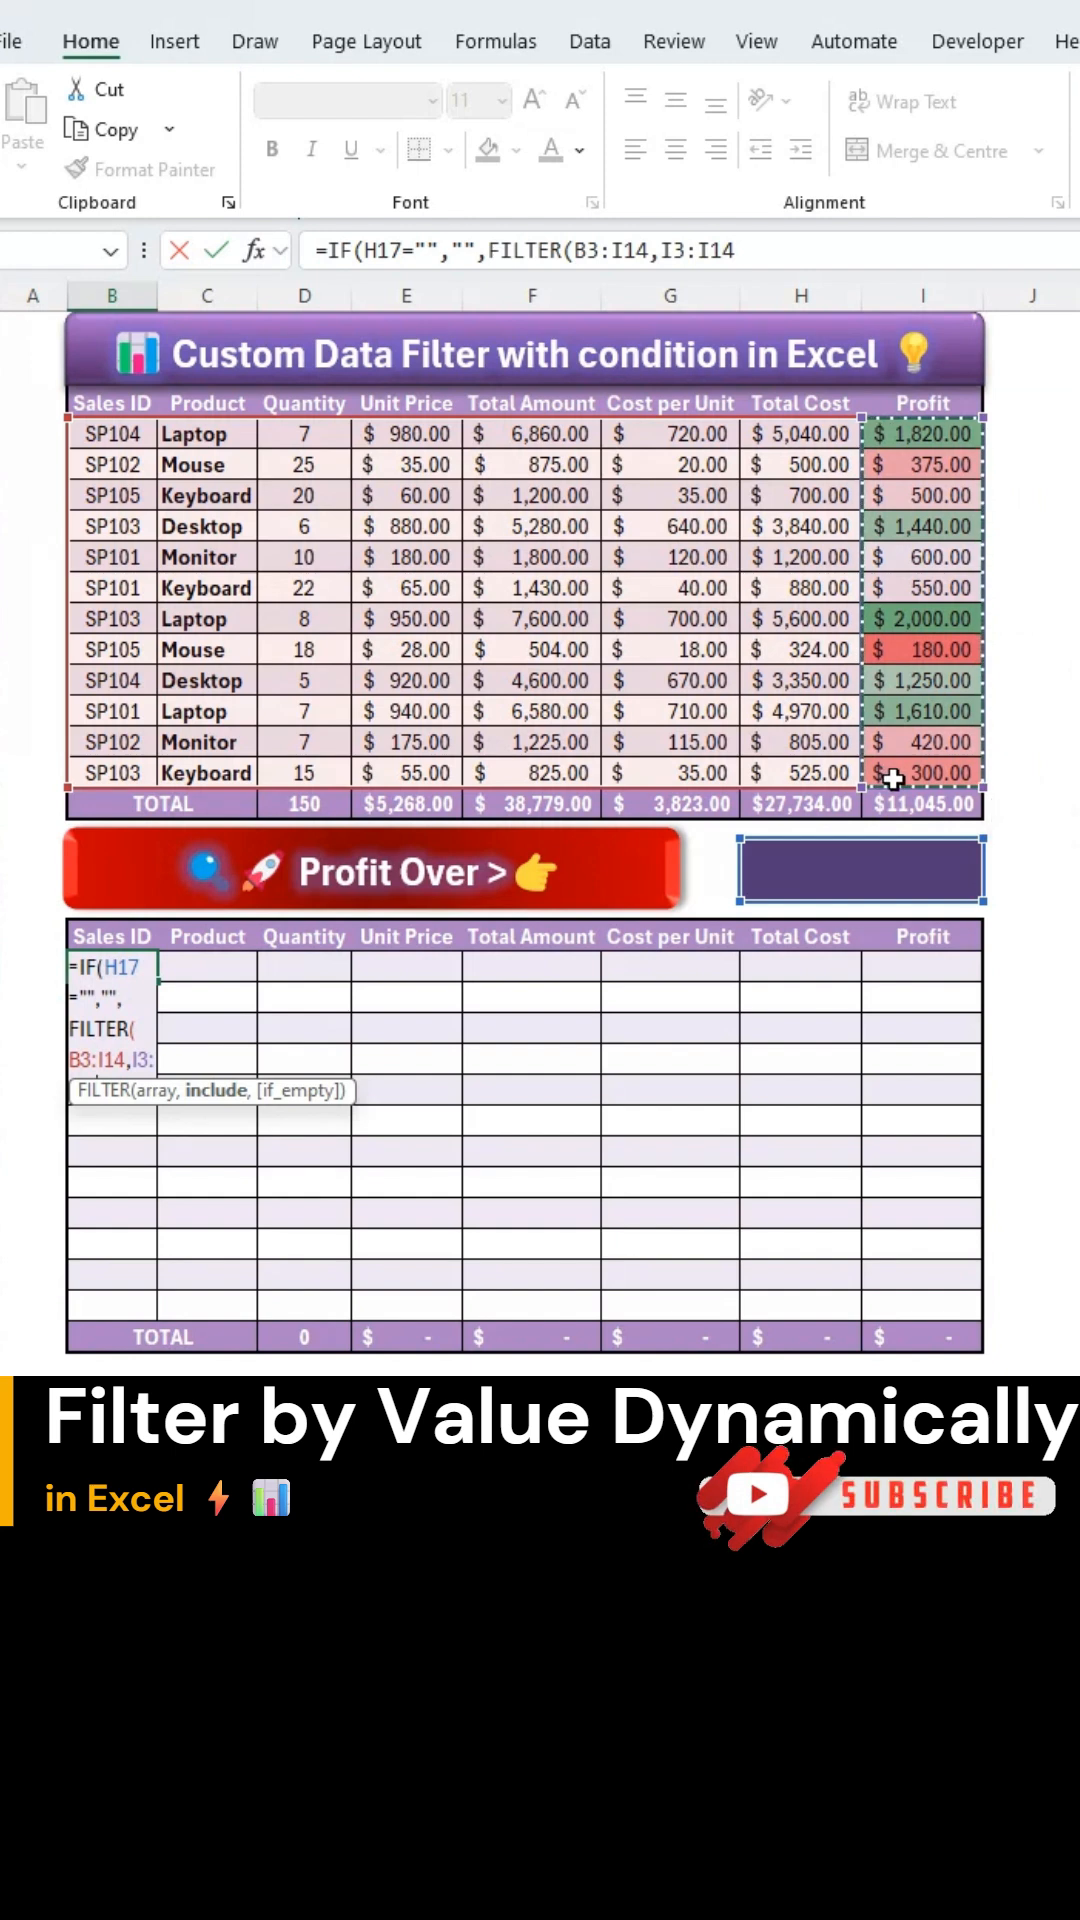
# Finish the condition >H17, add "None" for no matches, and commit the formula.
pyautogui.write('>')
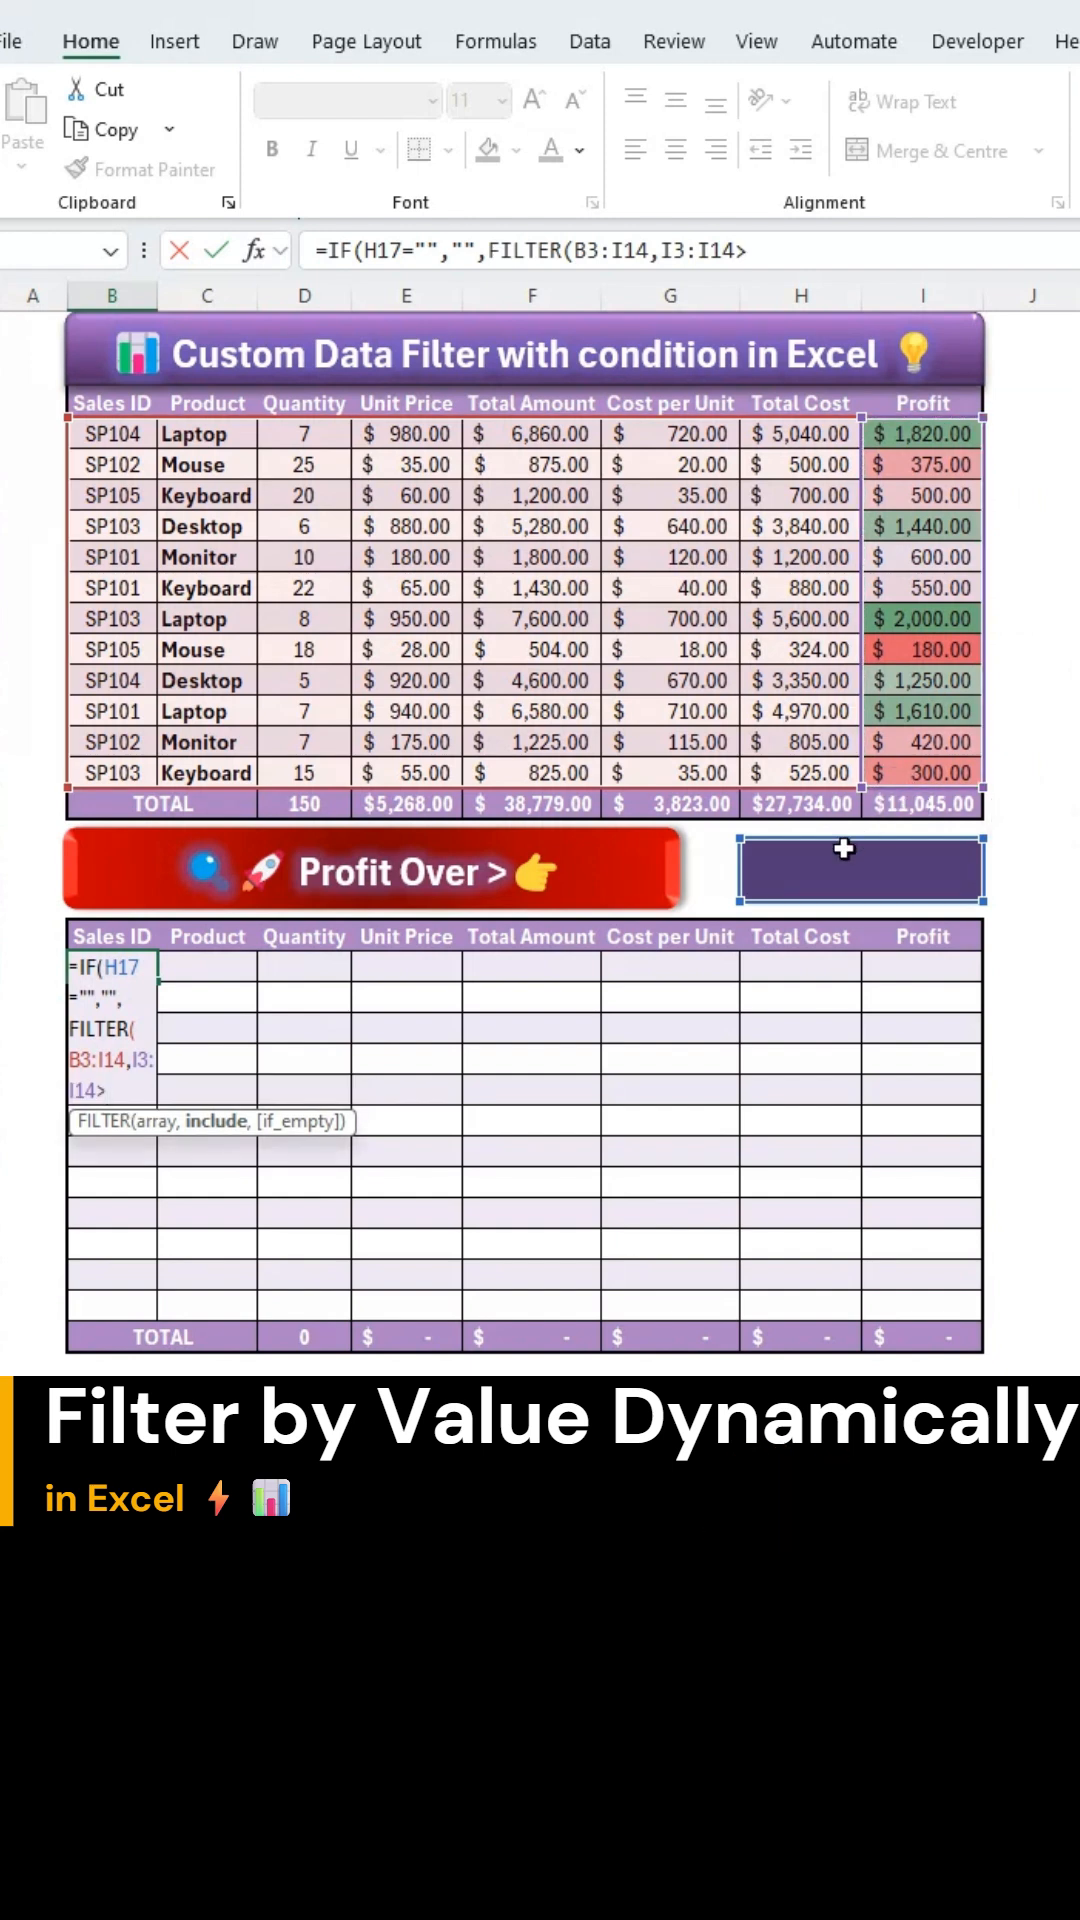
pyautogui.write('H17')
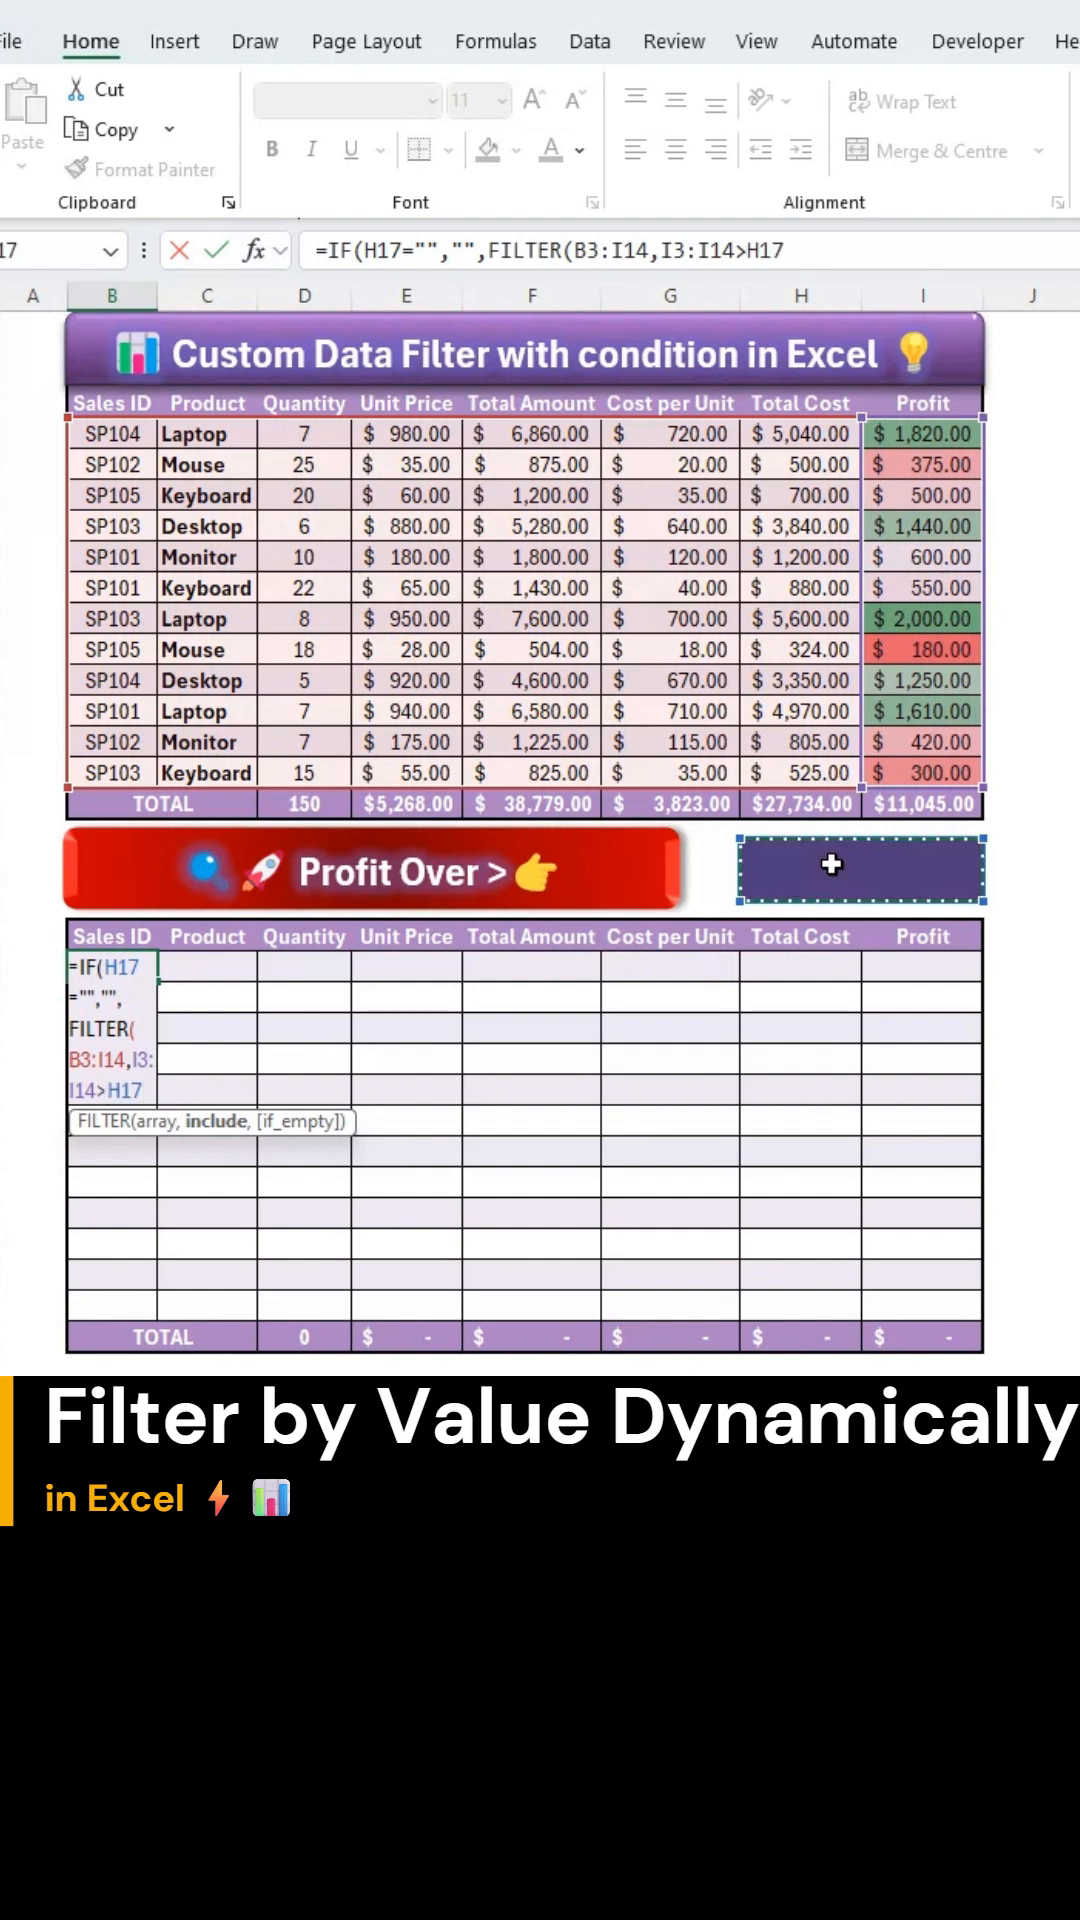
pyautogui.write(',')
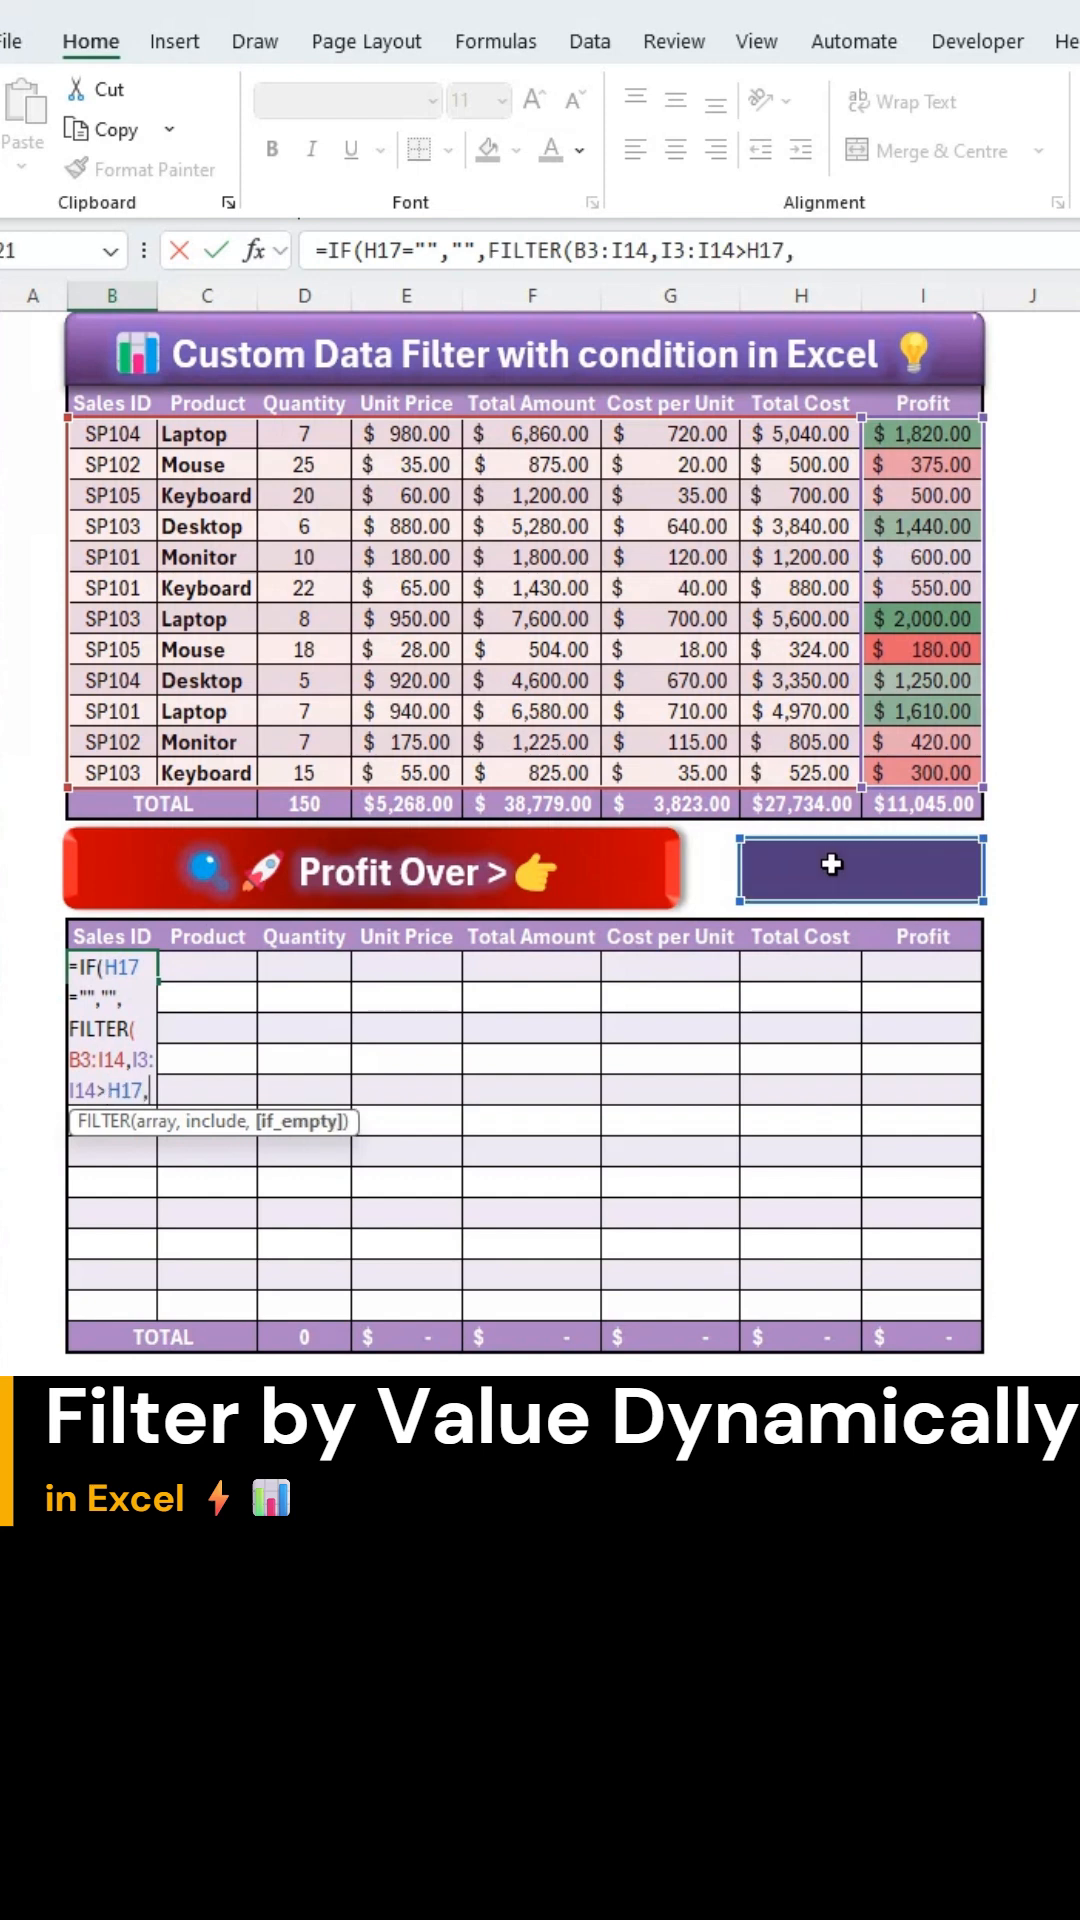
pyautogui.write('"None')
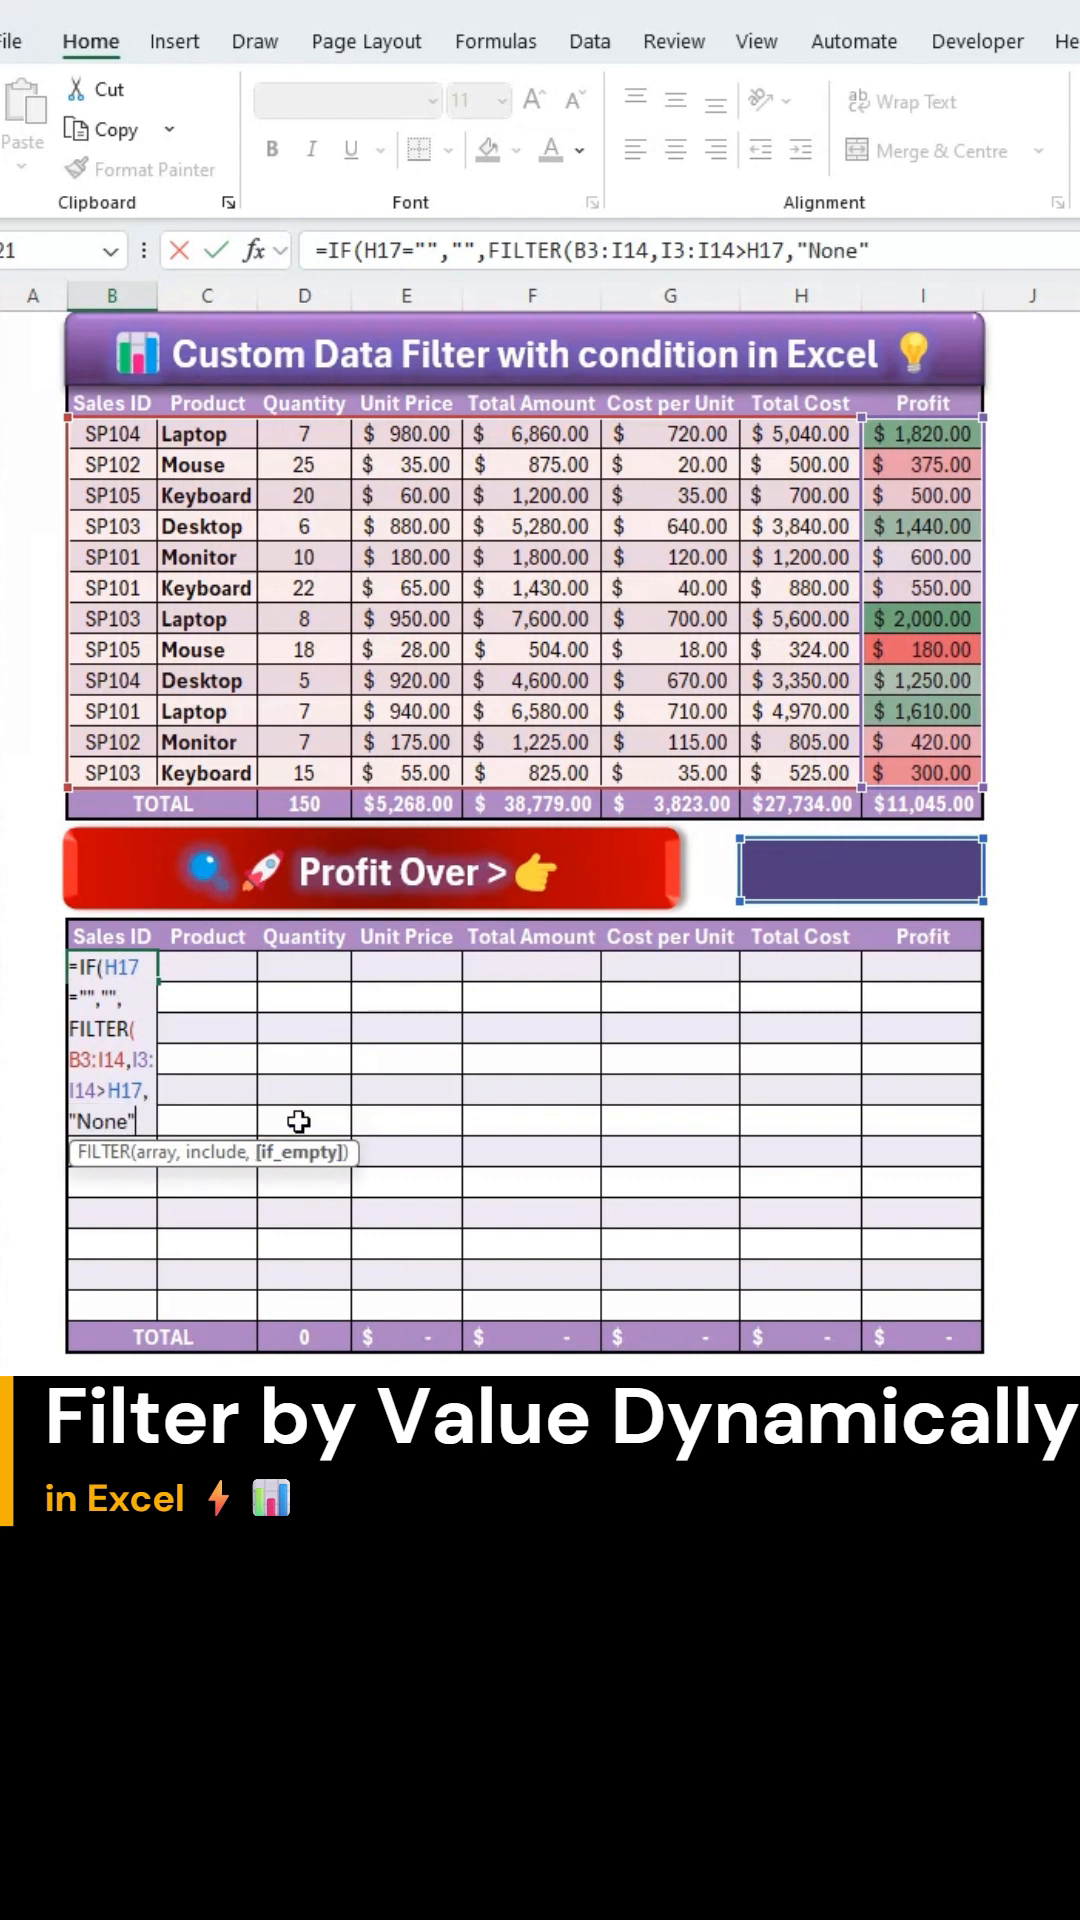
pyautogui.write(')')
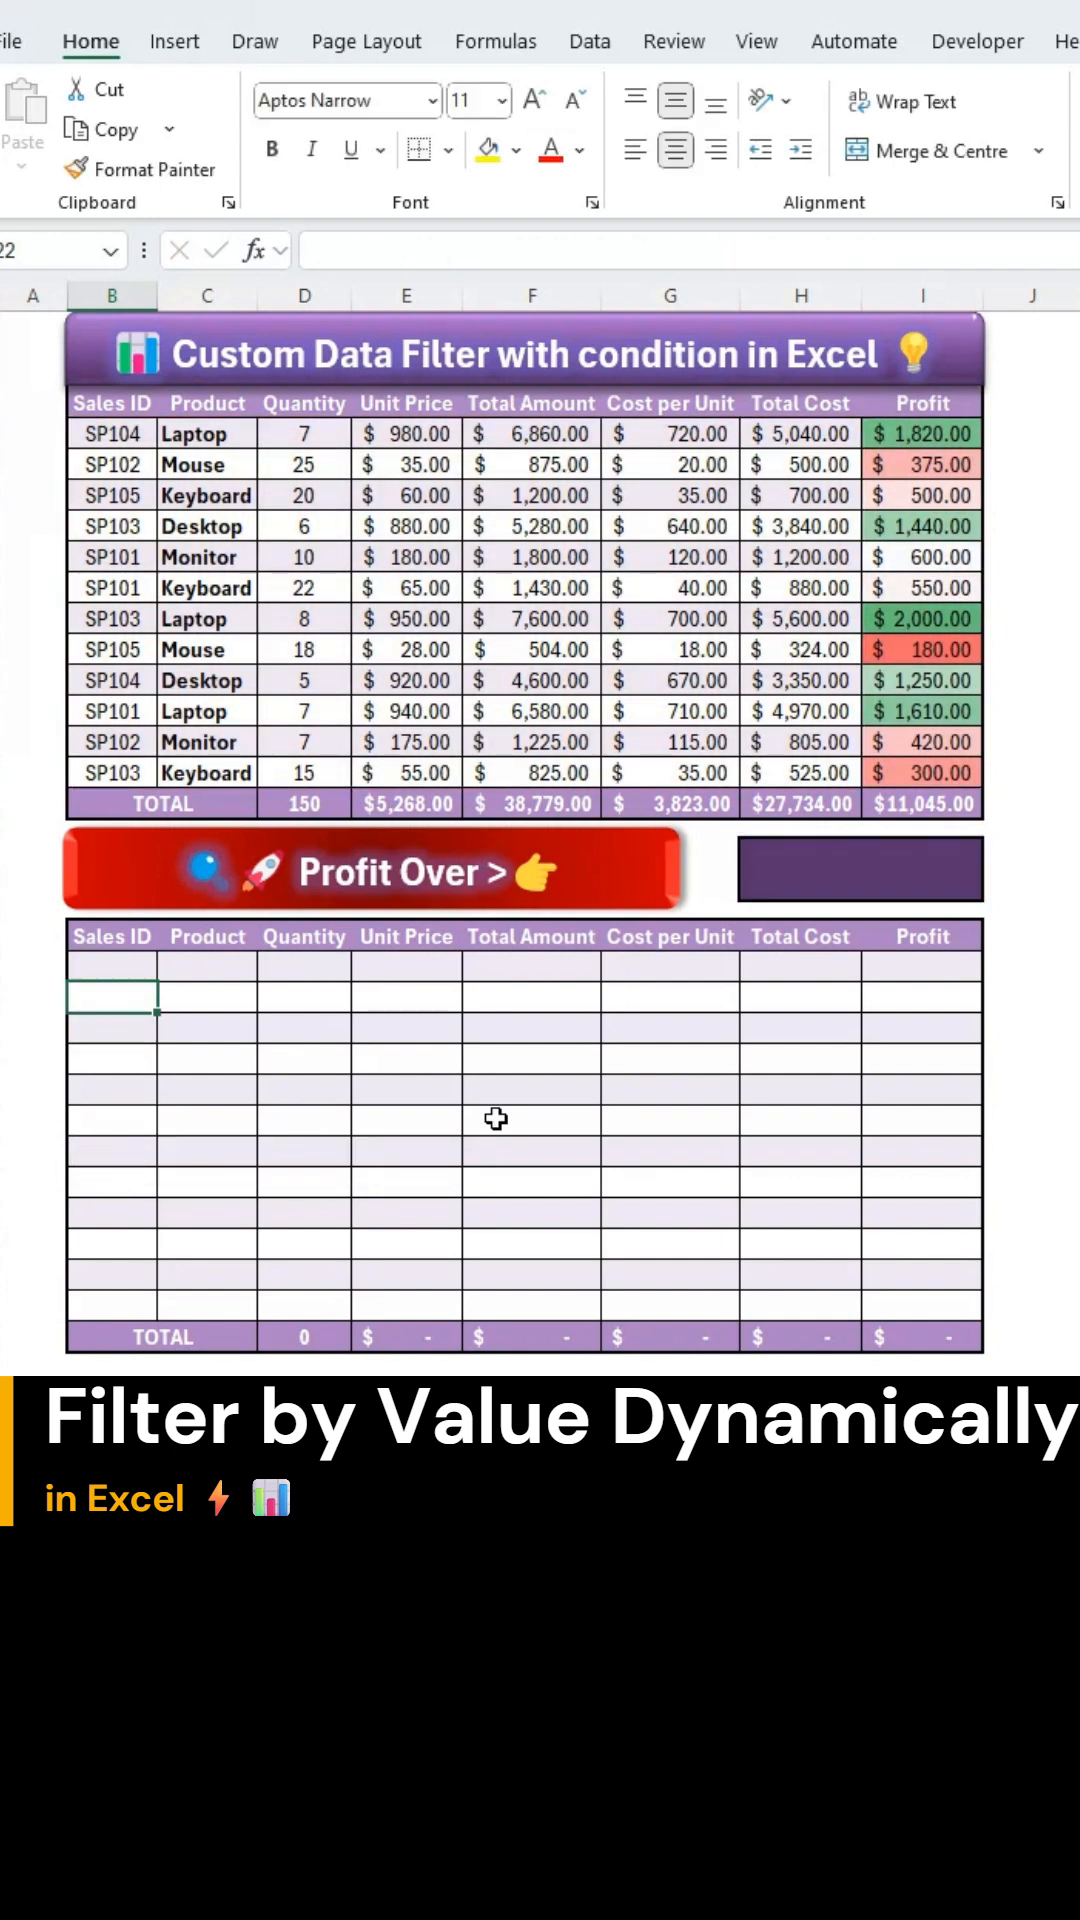
# Try thresholds in H17 ending with 16003 so the destination table shows None.
pyautogui.click(860, 870)
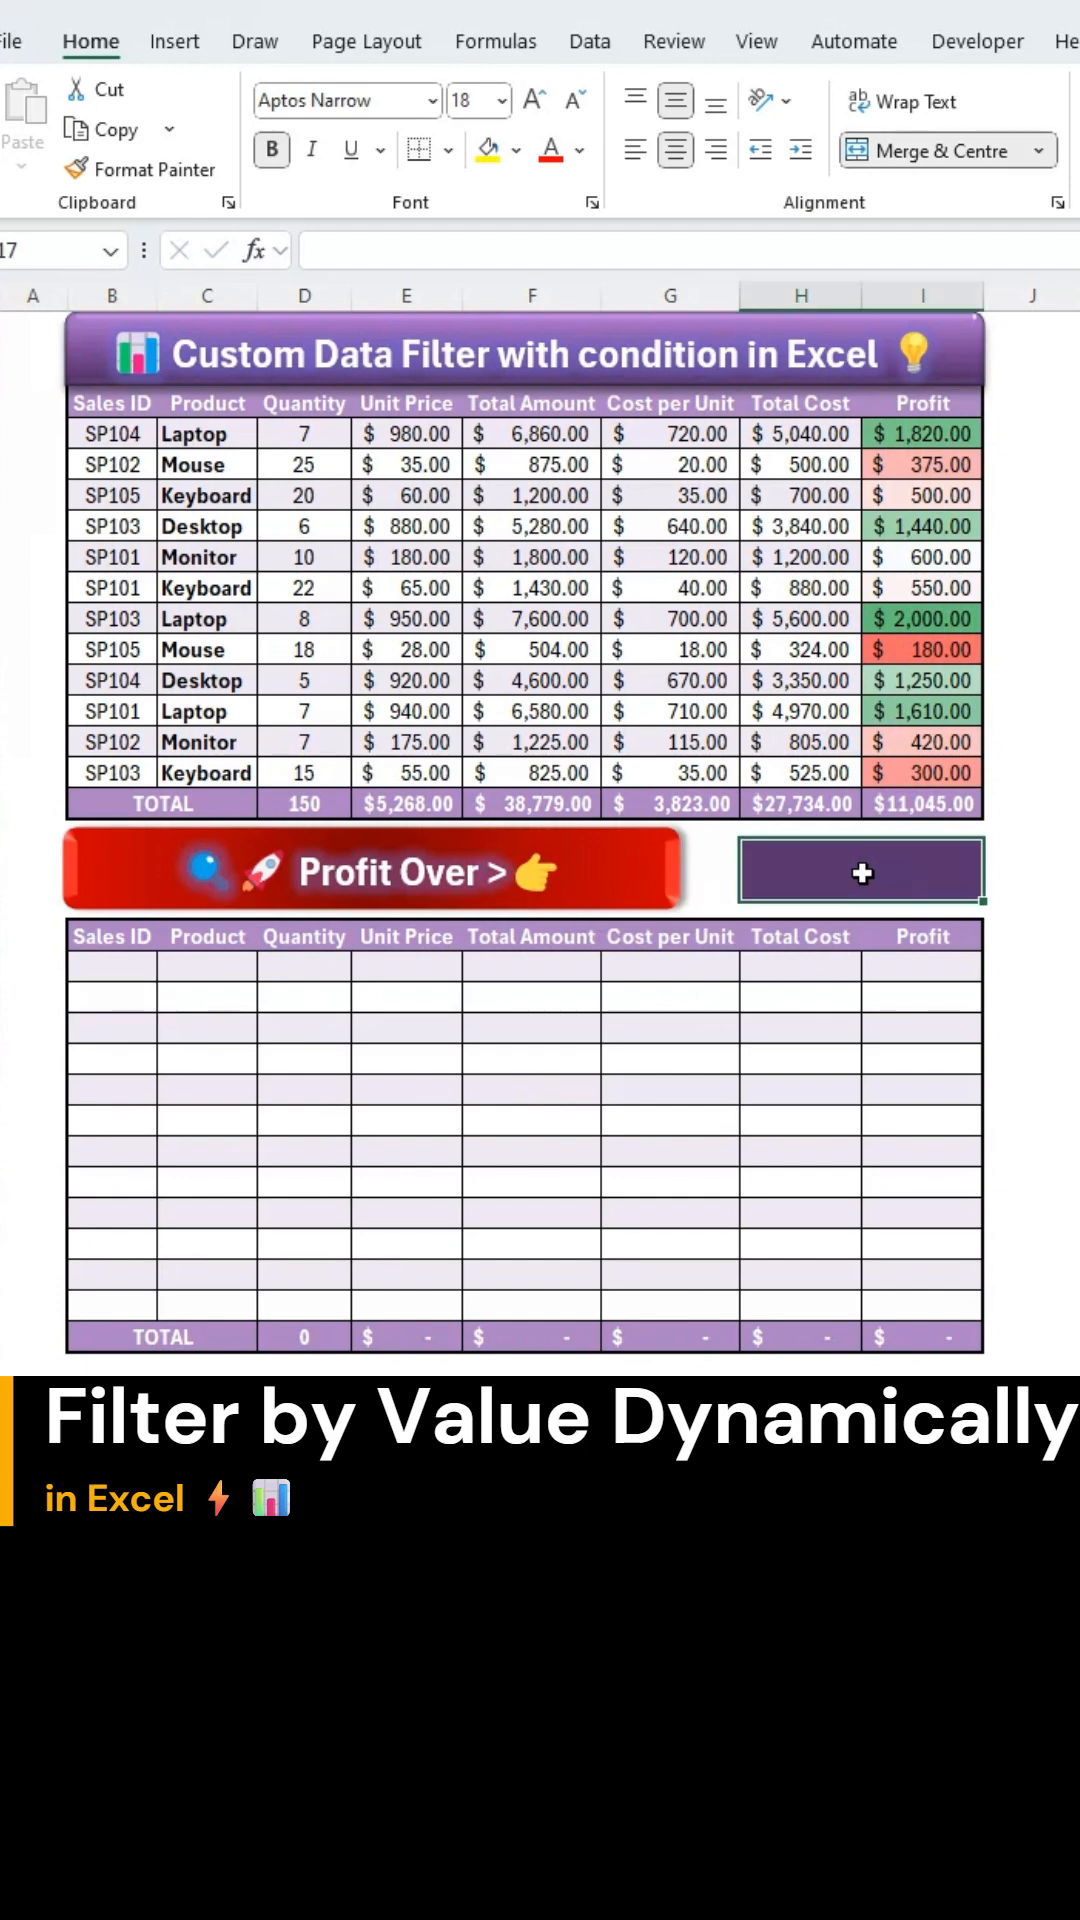
pyautogui.write('2')
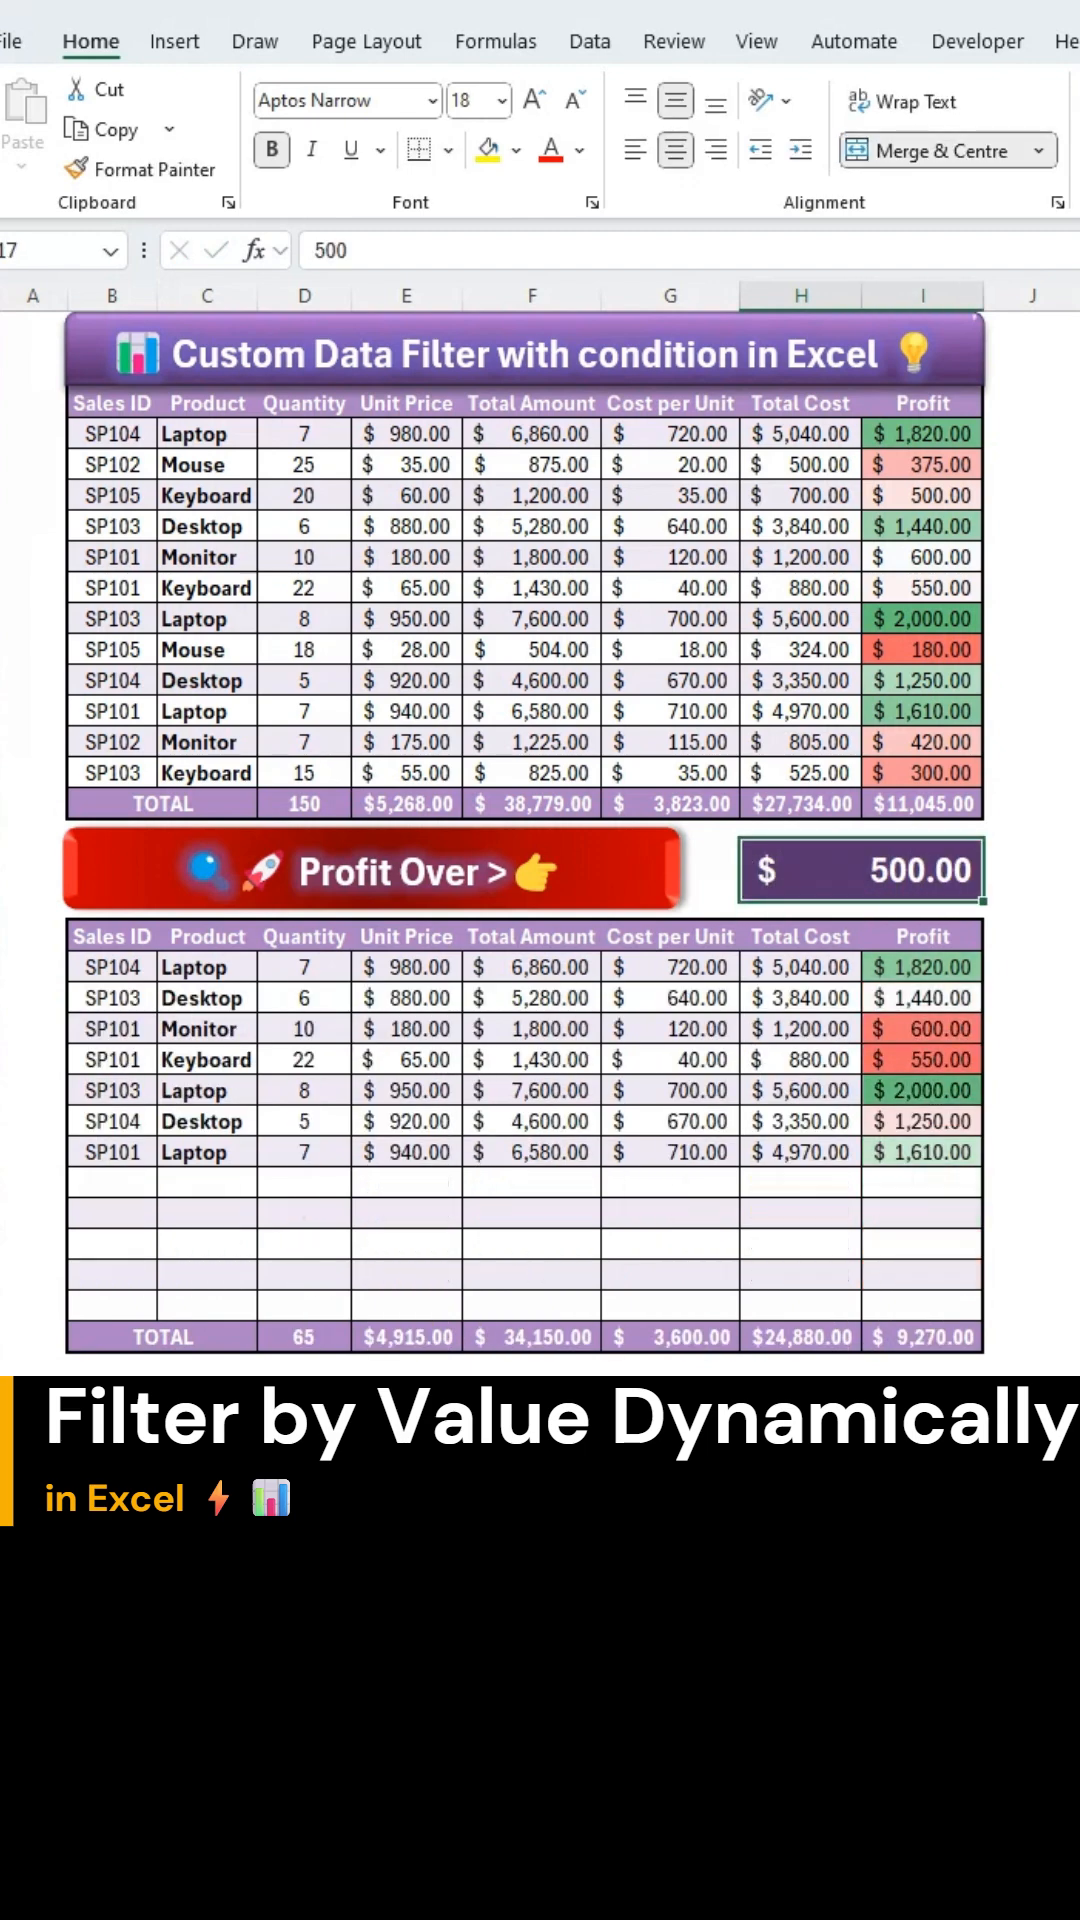
pyautogui.write('800')
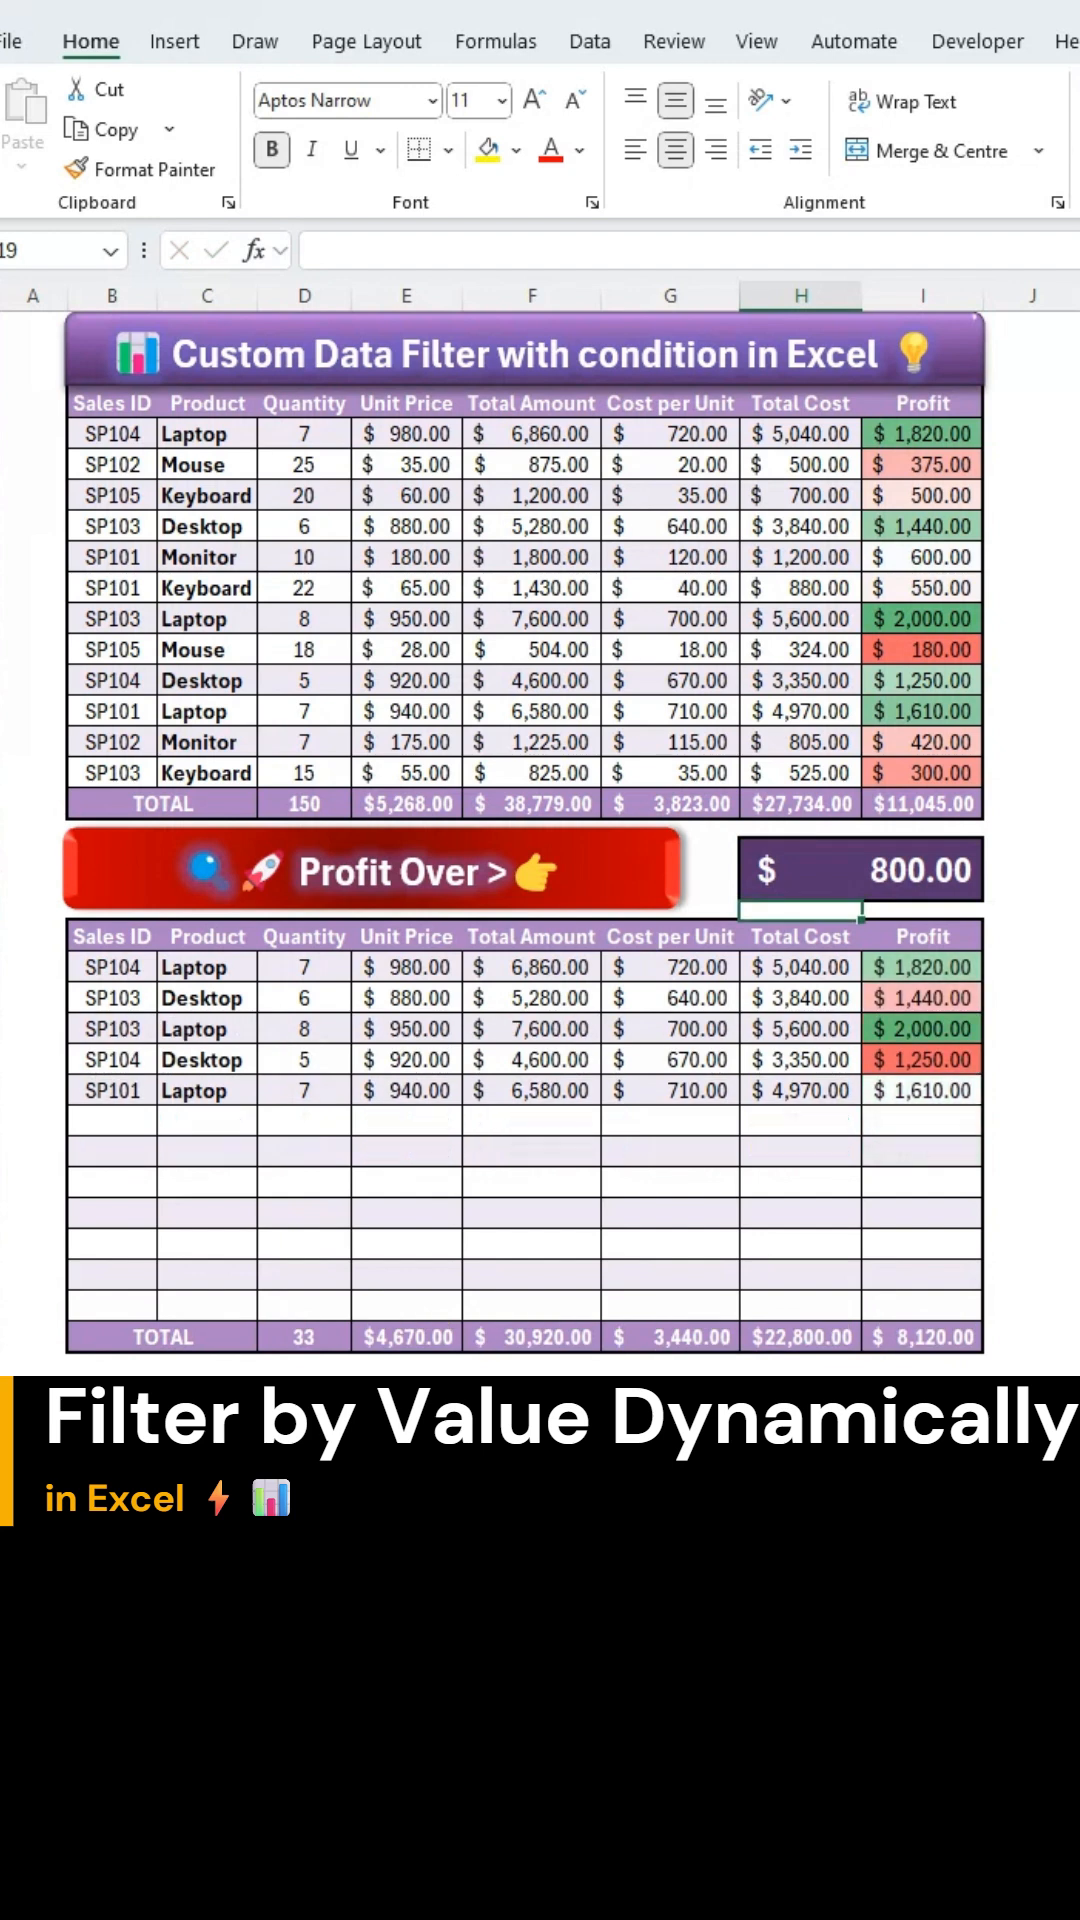
pyautogui.write('16003')
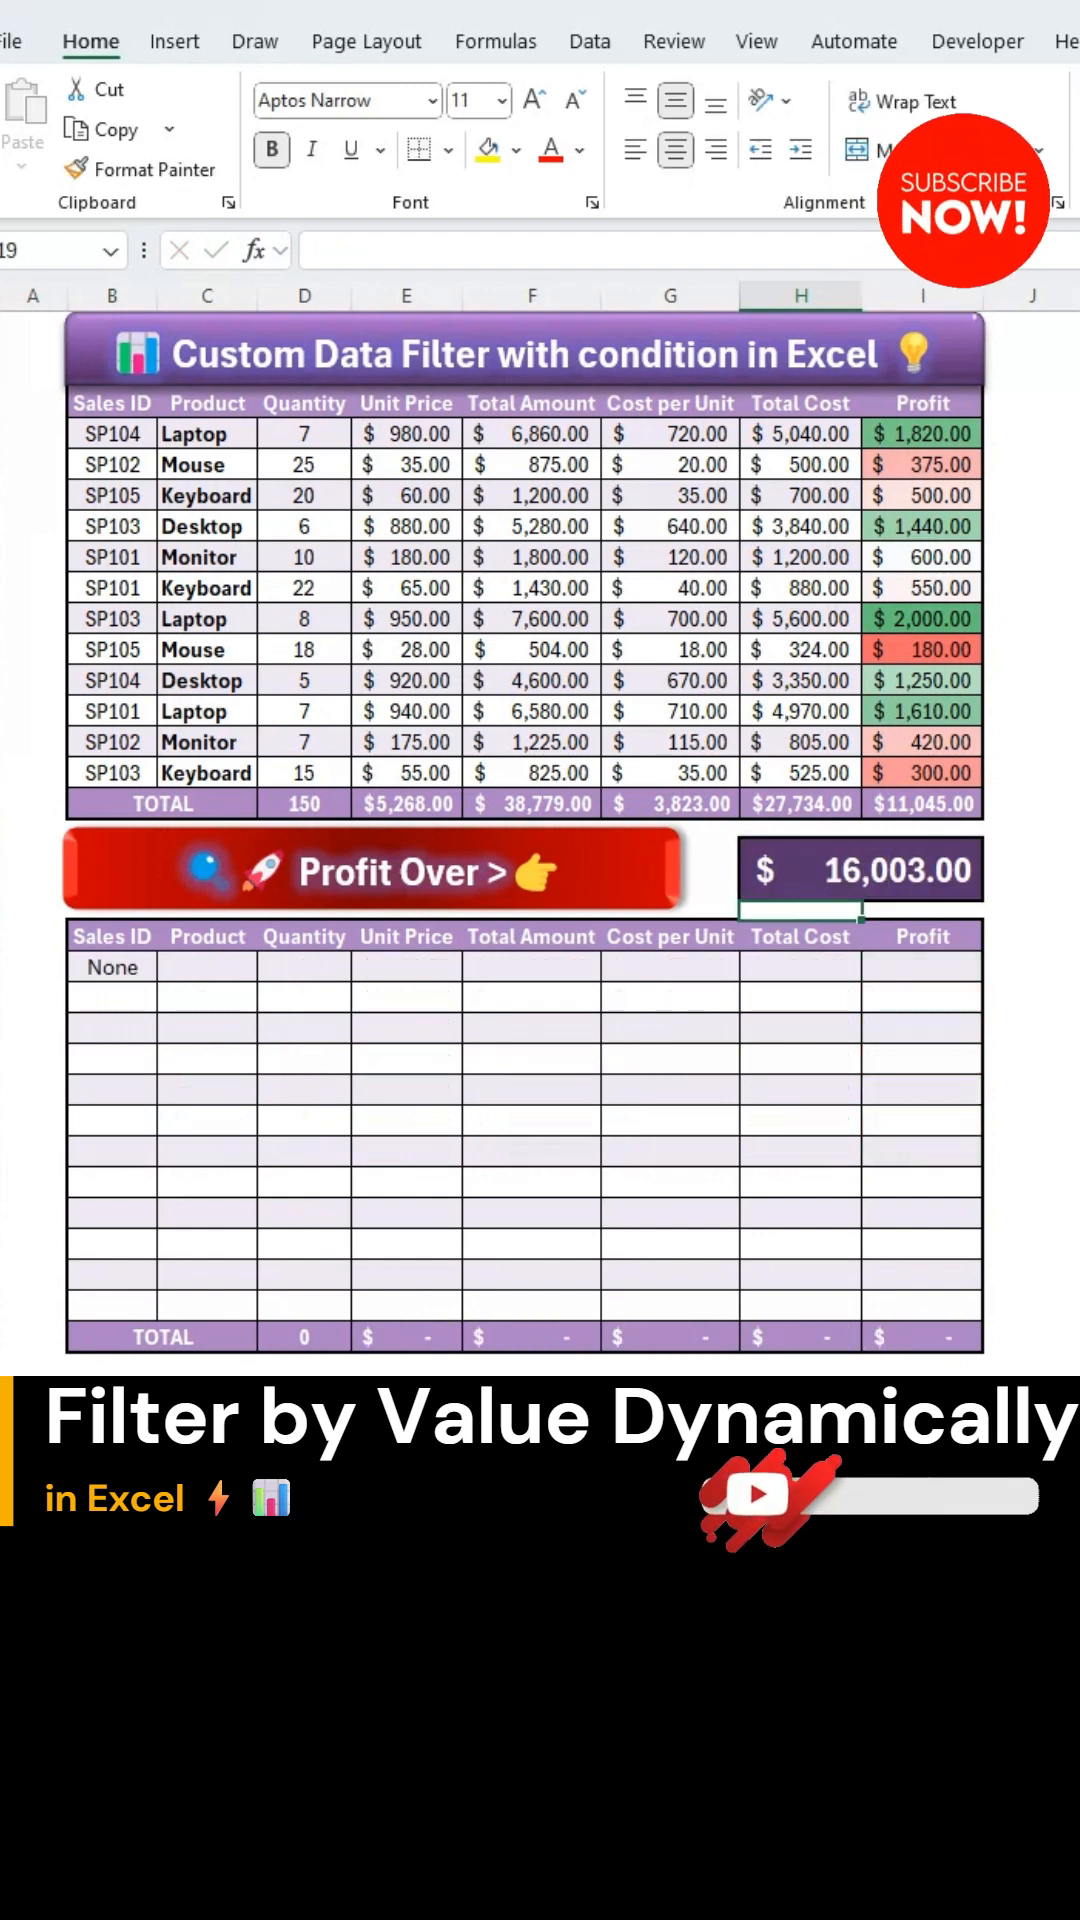